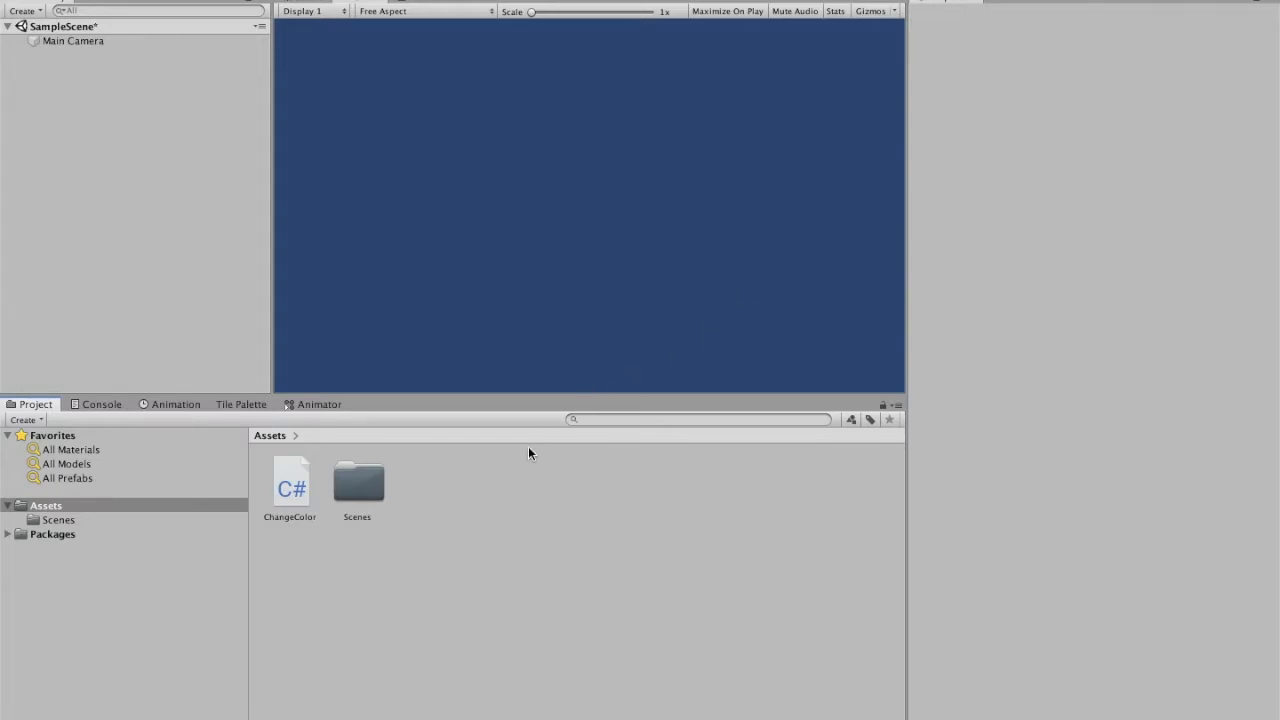
pyautogui.moveTo(510, 487)
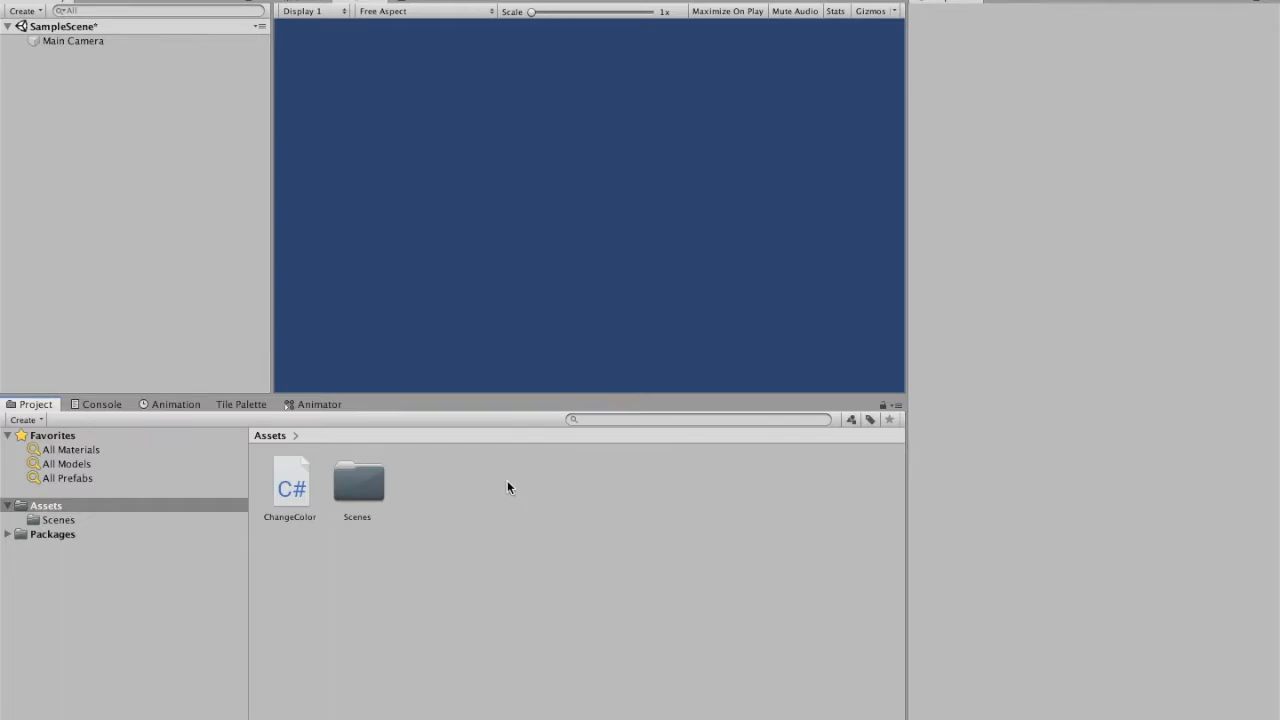
# Create a Square sprite asset from the Assets panel's Create > Sprites menu
pyautogui.rightClick(508, 487)
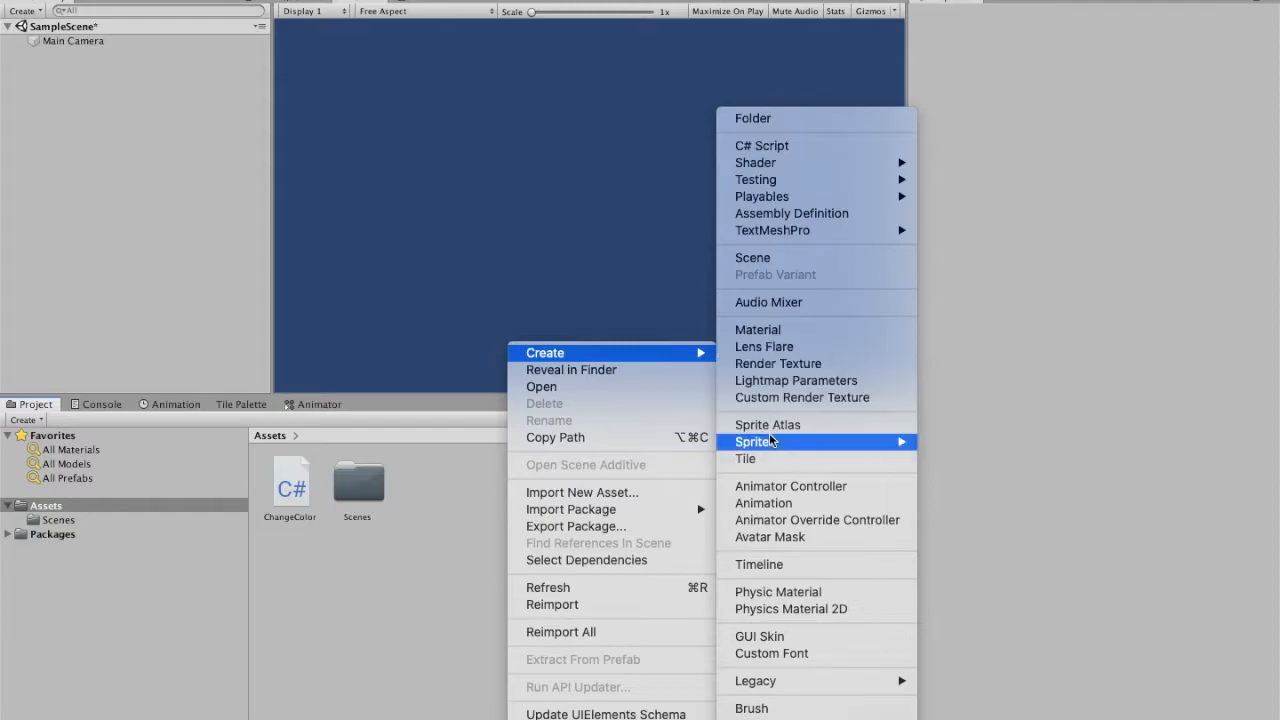
pyautogui.moveTo(815, 441)
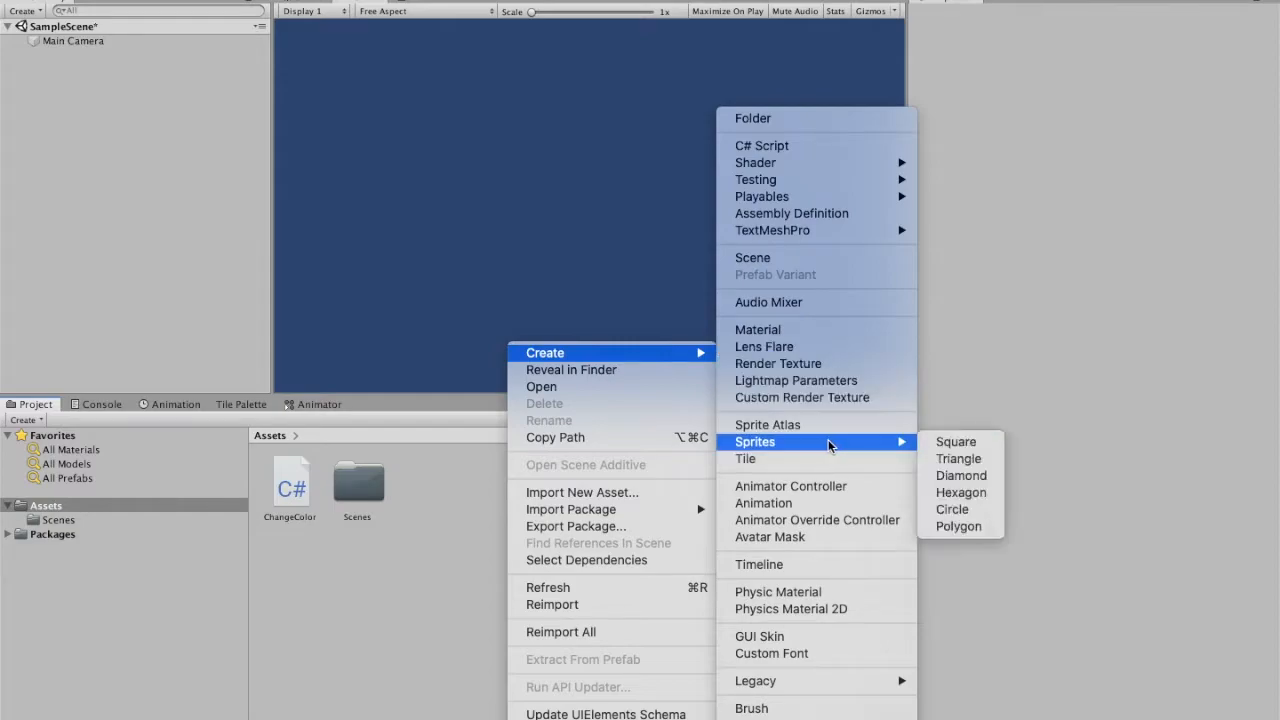
pyautogui.moveTo(955, 441)
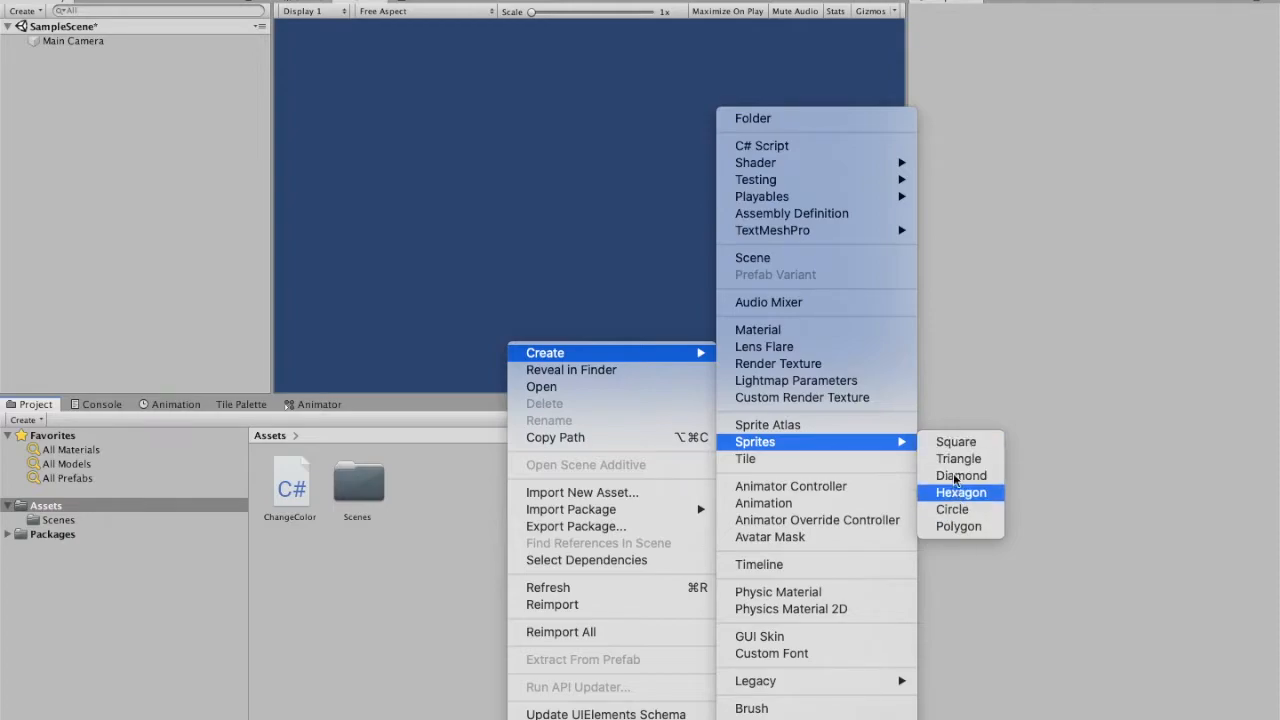
pyautogui.click(955, 441)
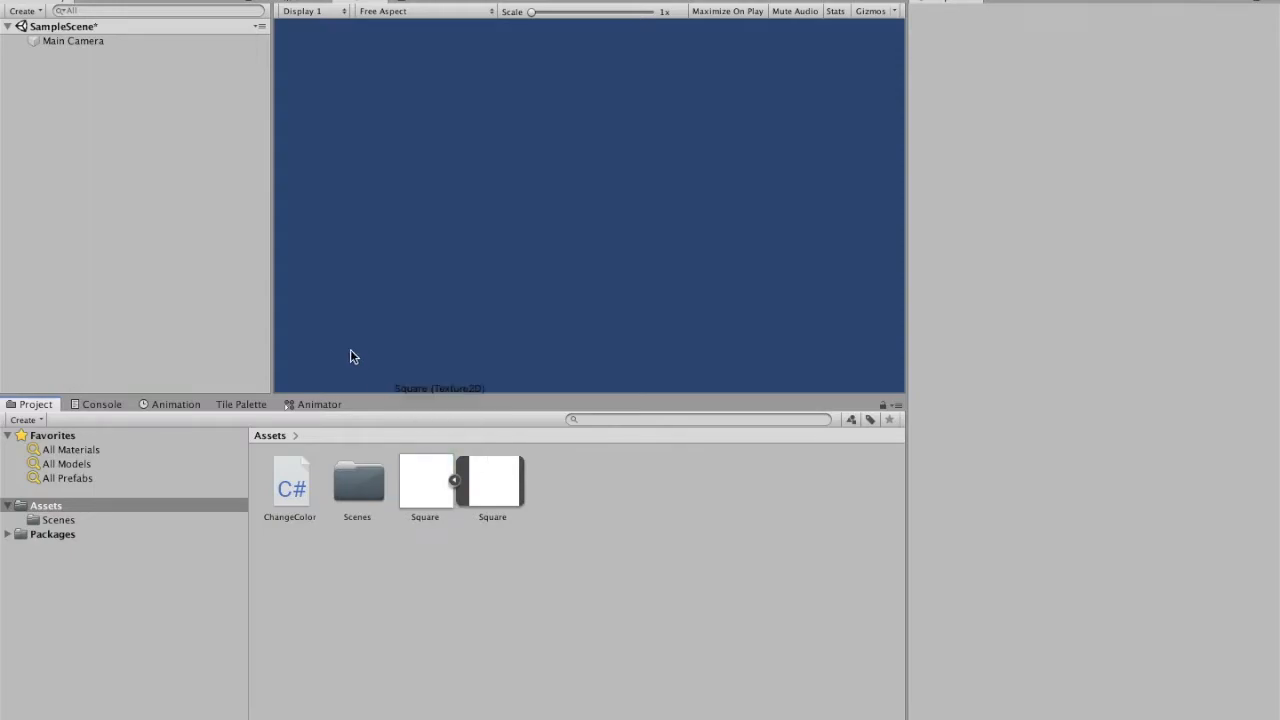
# Drag the Square sprite into the view to add a white Square object to SampleScene
pyautogui.moveTo(424, 480); pyautogui.dragTo(589, 207)
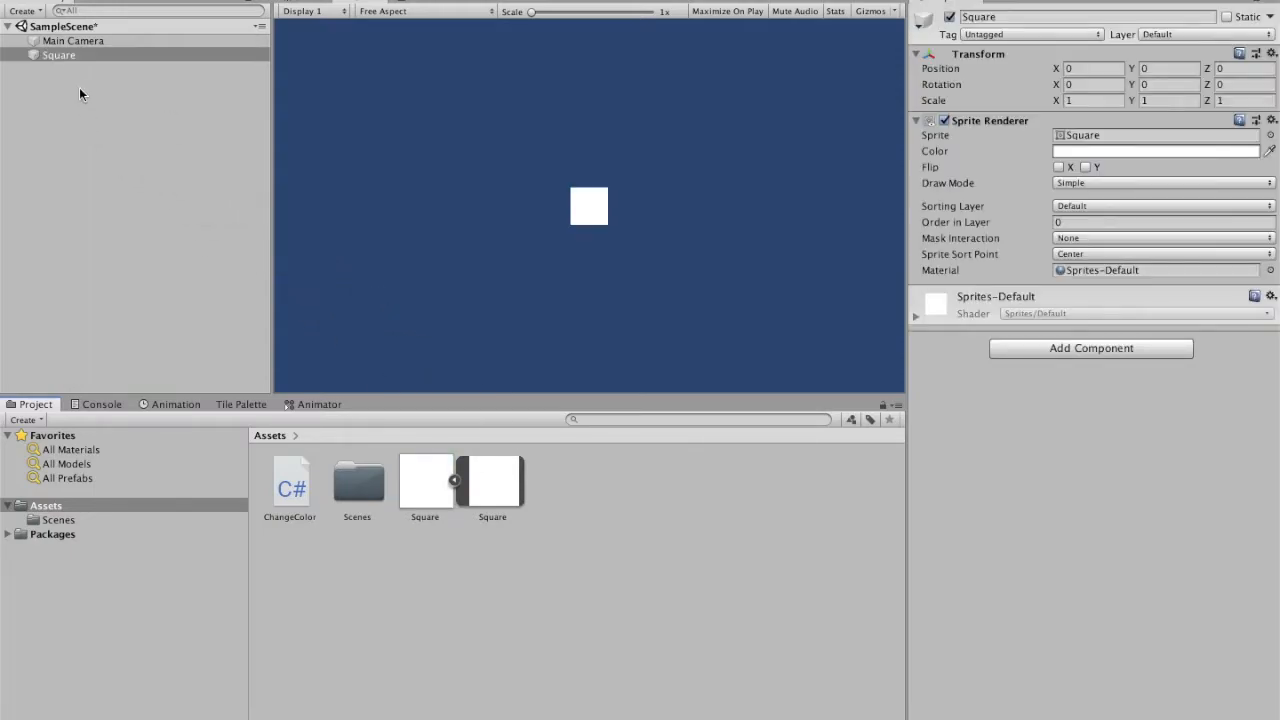
pyautogui.moveTo(128, 94)
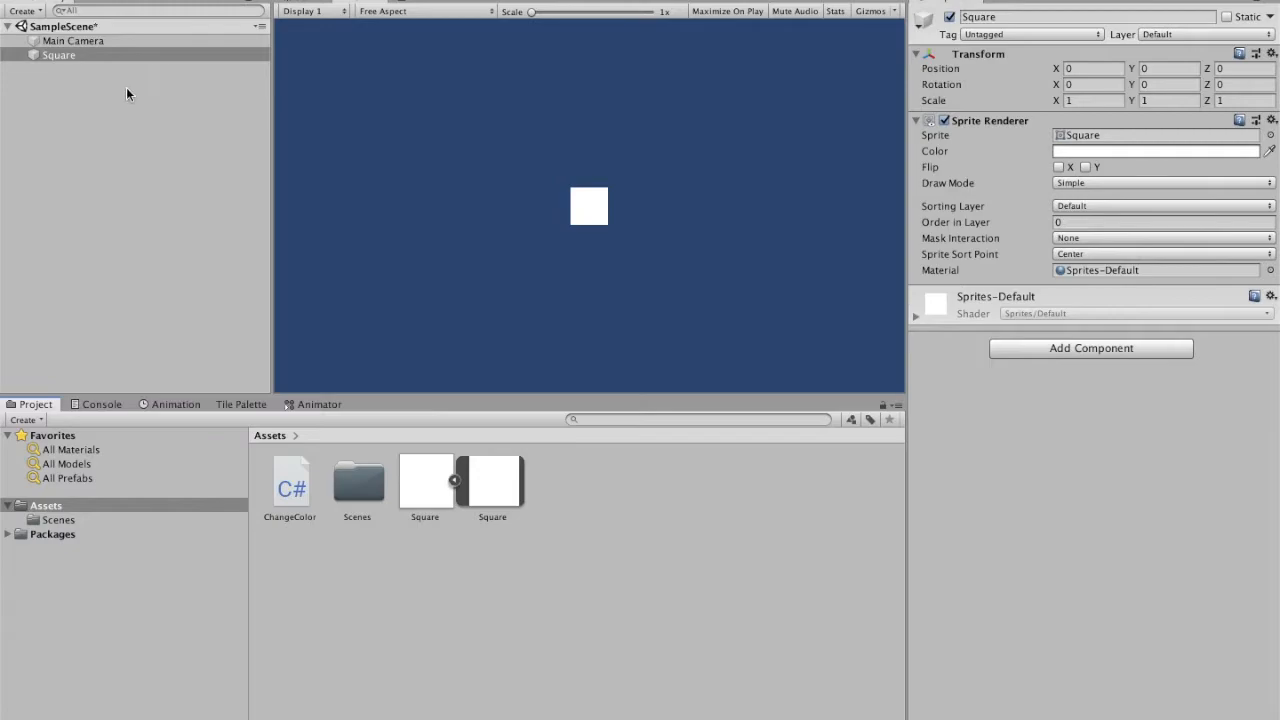
pyautogui.moveTo(320, 6)
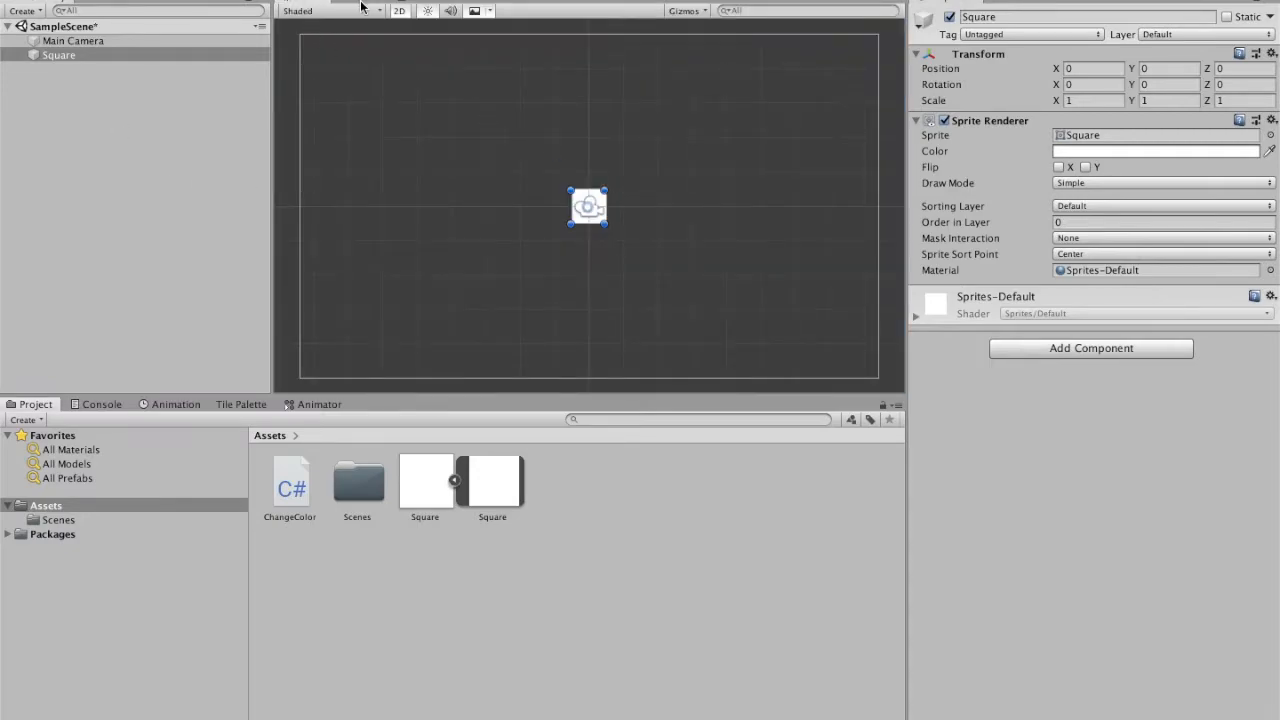
pyautogui.moveTo(845, 230)
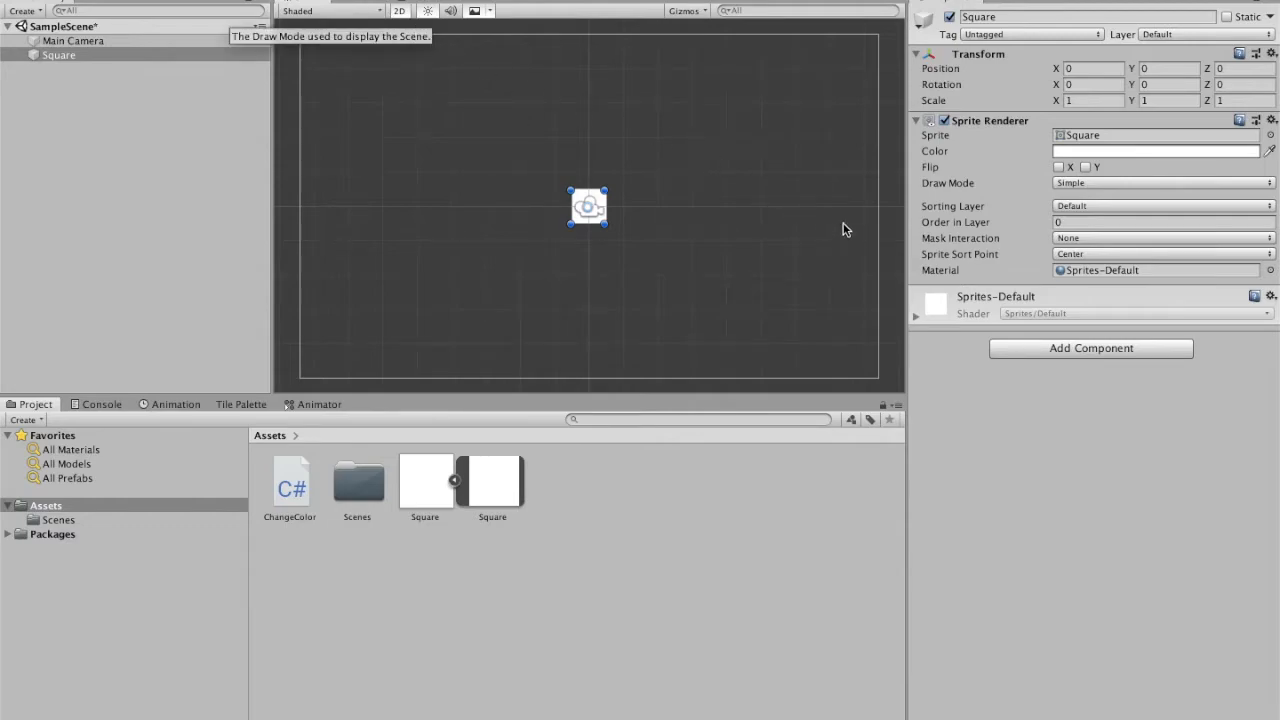
# Add a 1 by 1 Box Collider 2D component to the Square object
pyautogui.click(1090, 348)
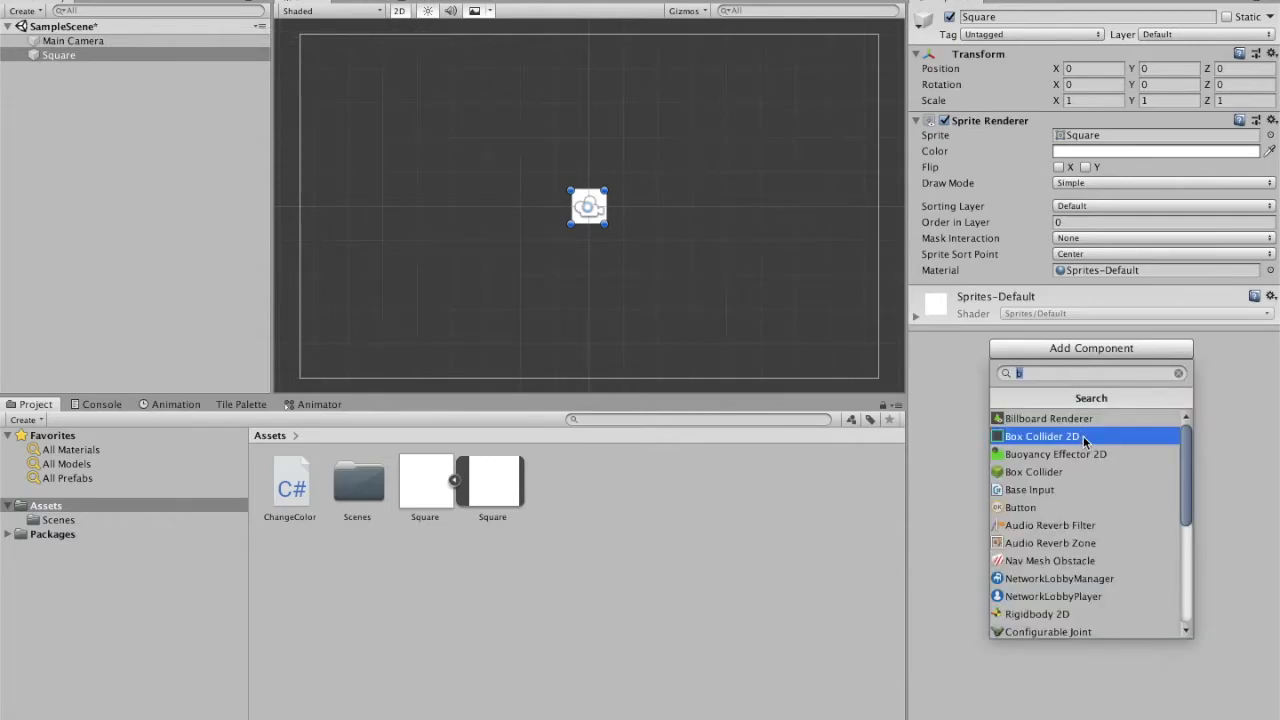
pyautogui.click(1040, 436)
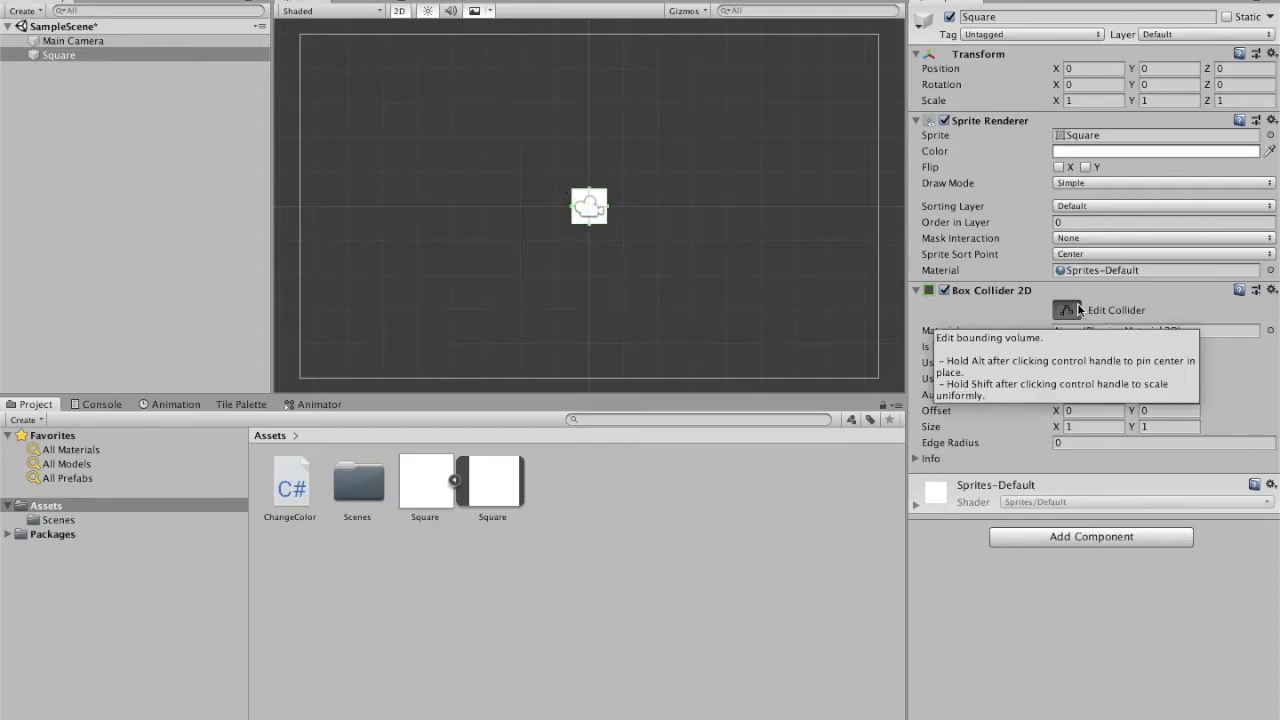
pyautogui.click(1066, 310)
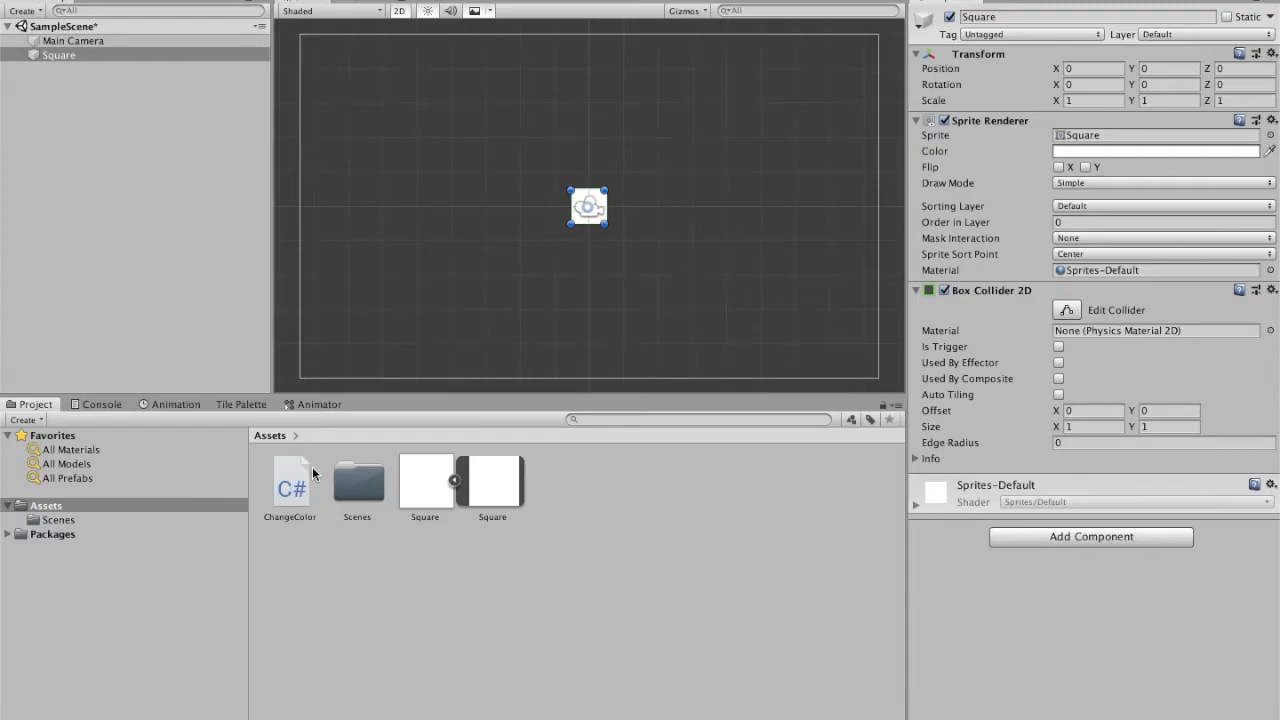
pyautogui.moveTo(313, 530)
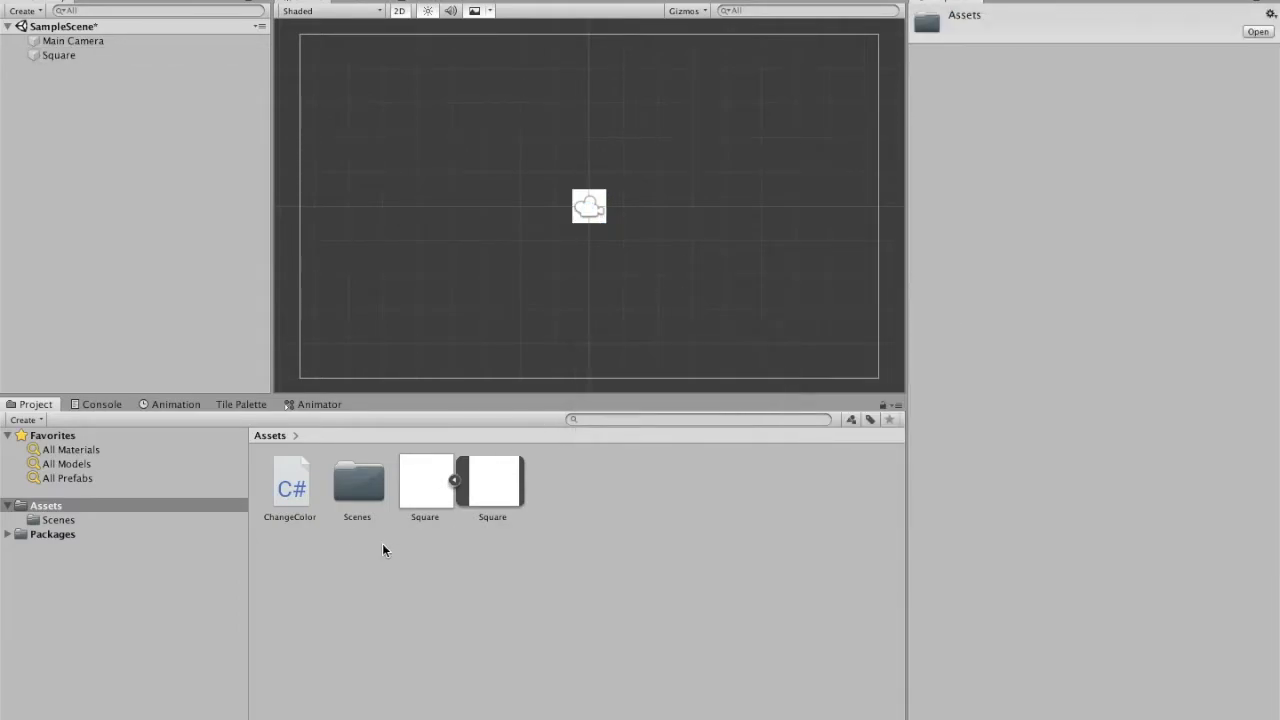
# Edit ChangeColor.cs: assign GetComponent<SpriteRenderer>() to the public square field in Start()
pyautogui.doubleClick(290, 481)
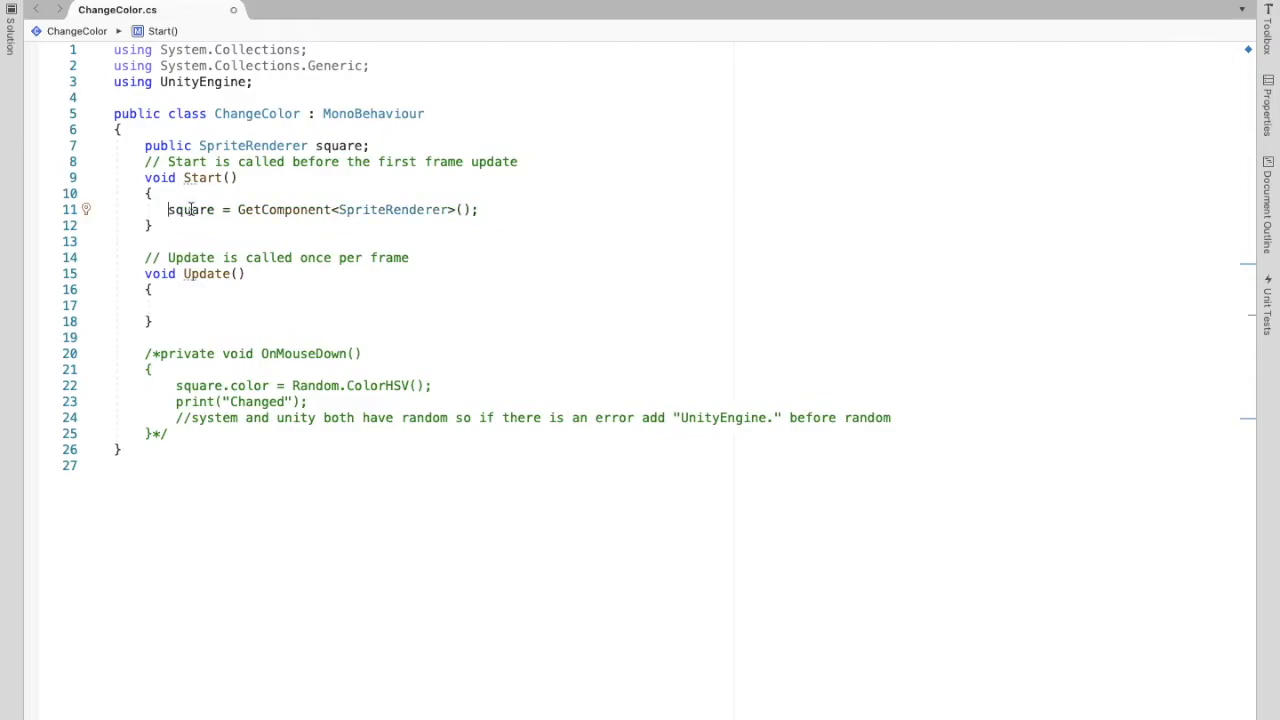
pyautogui.doubleClick(190, 209)
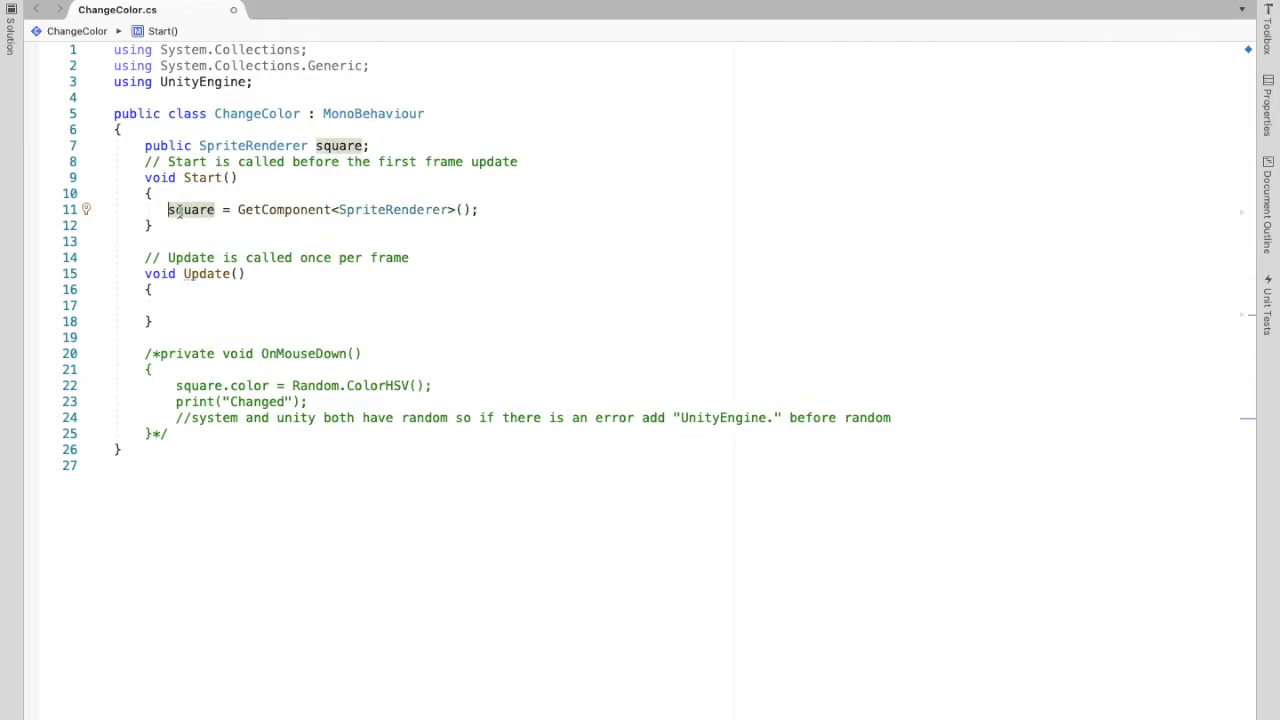
pyautogui.moveTo(190, 209)
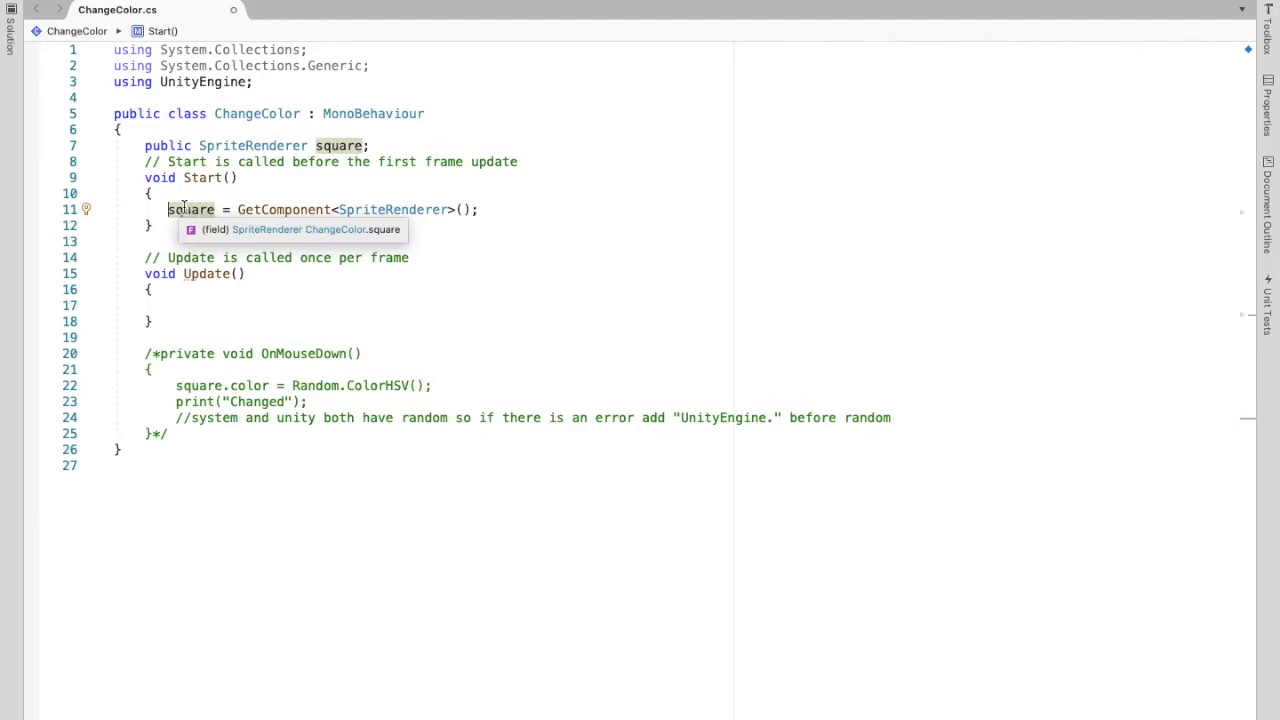
pyautogui.moveTo(210, 193)
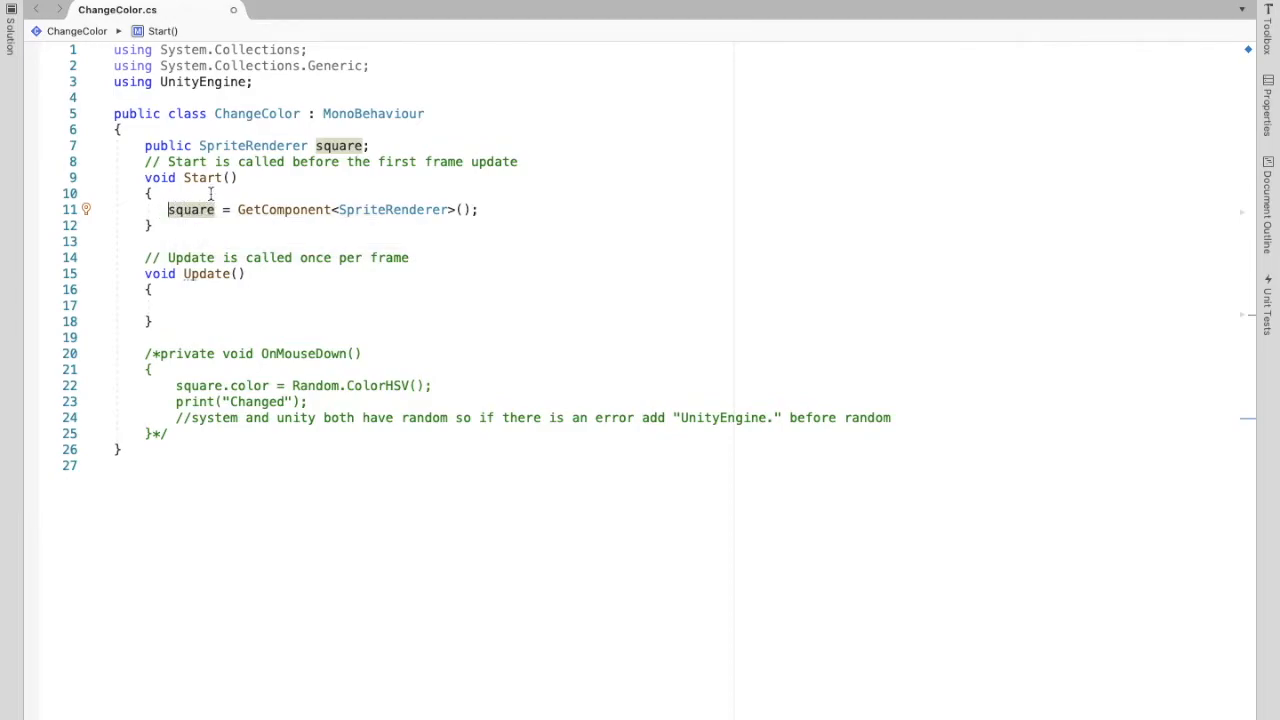
pyautogui.moveTo(393, 145)
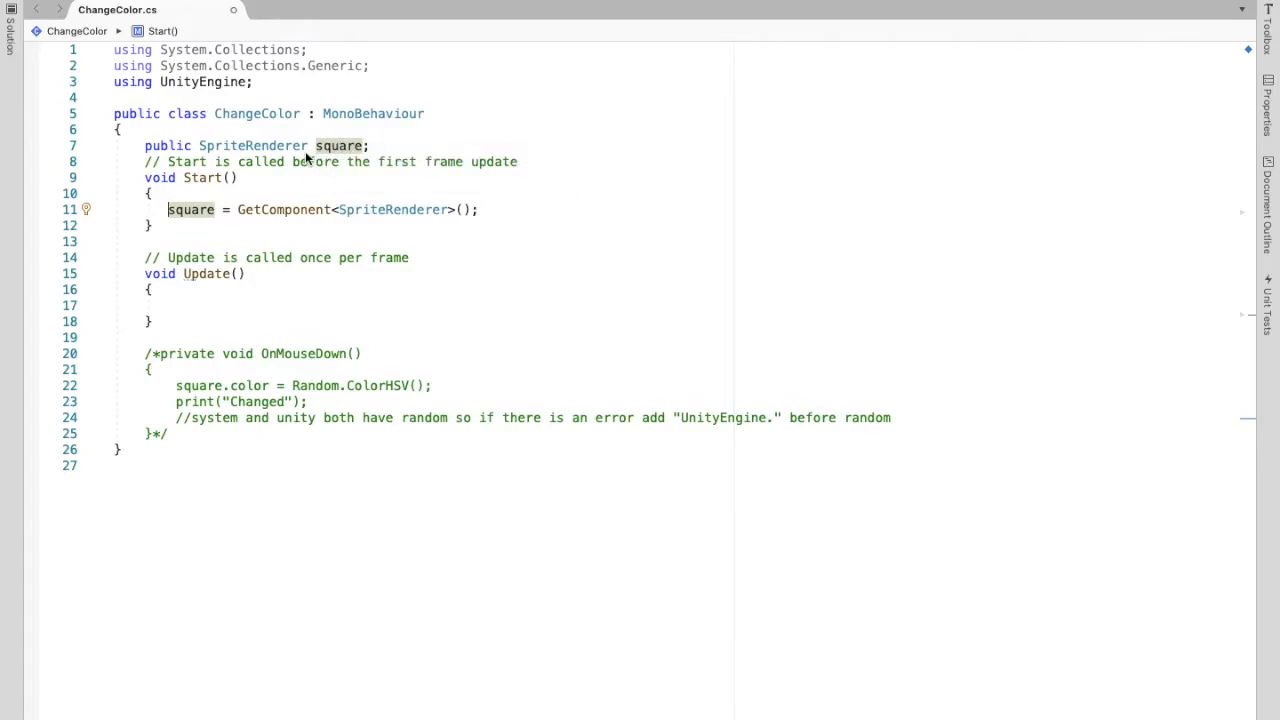
pyautogui.moveTo(340, 145)
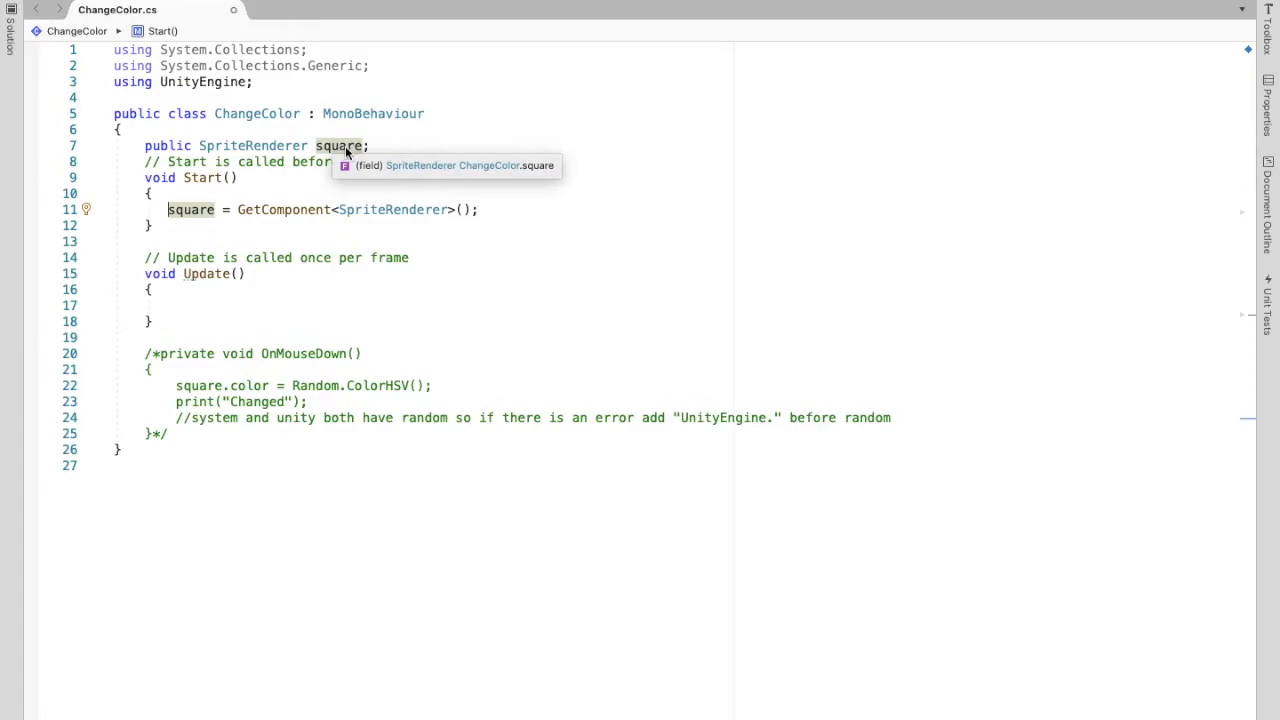
pyautogui.moveTo(352, 152)
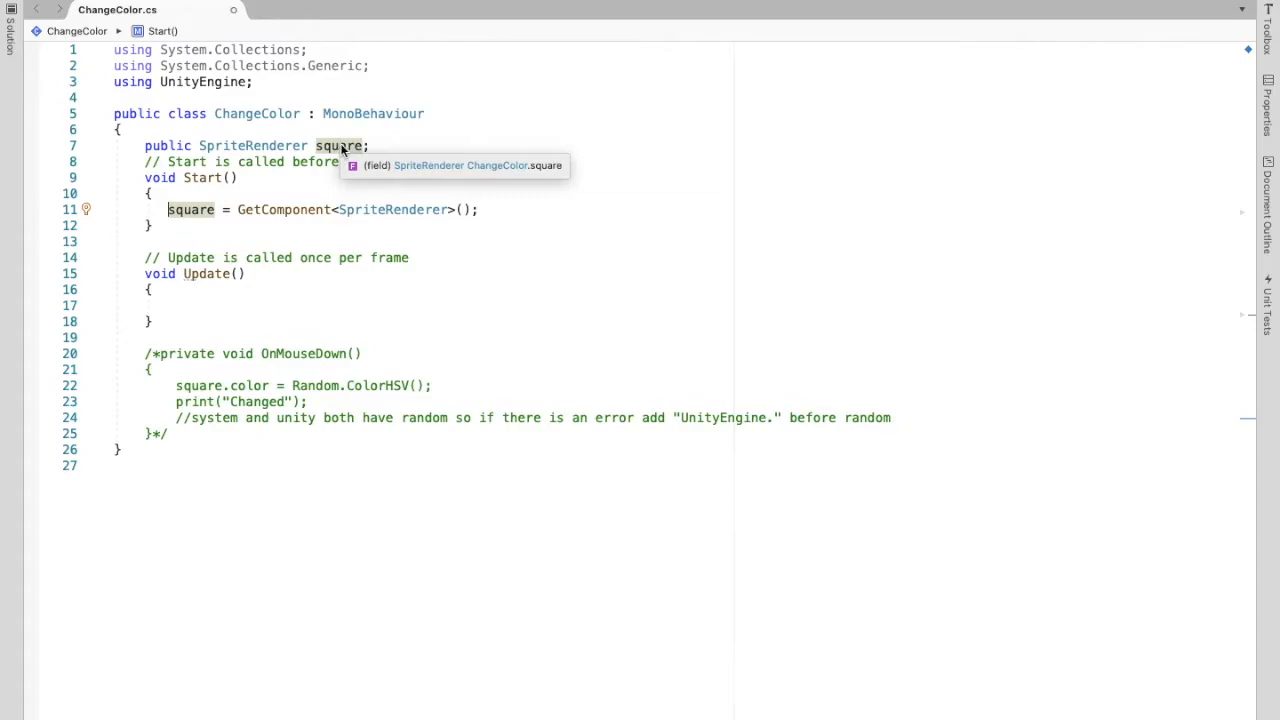
pyautogui.moveTo(367, 261)
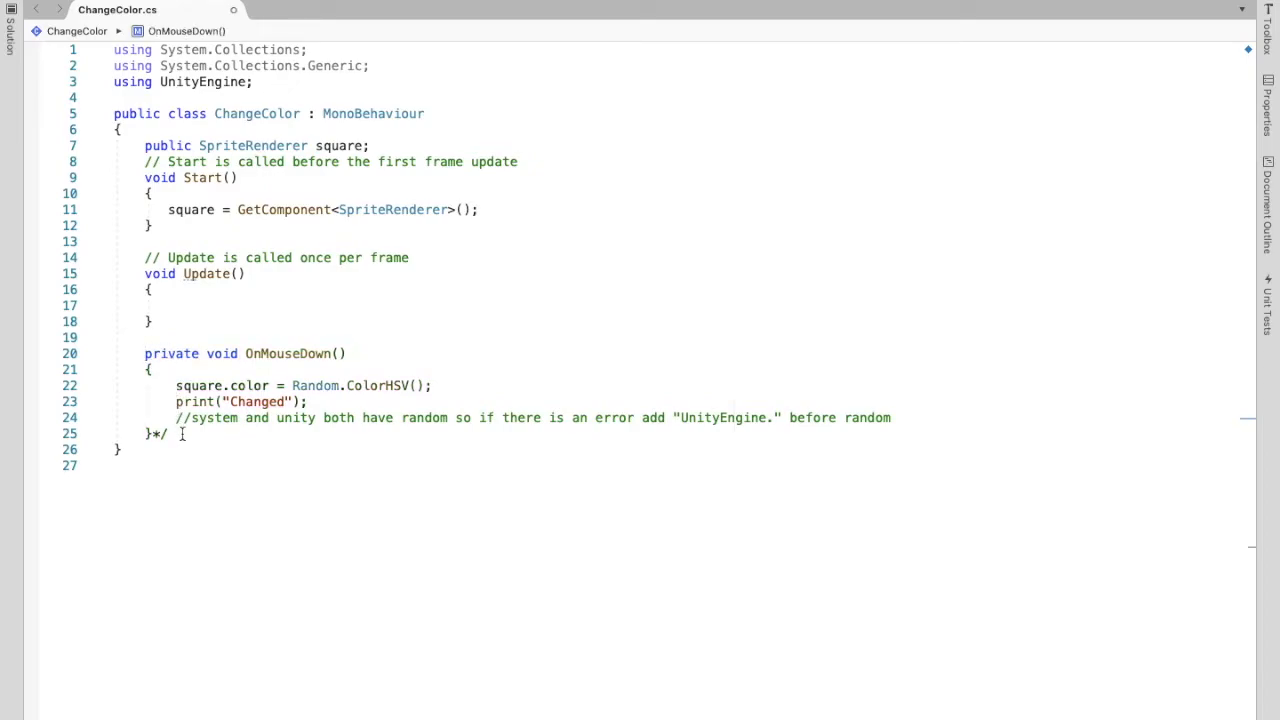
# Remove the comment markers around OnMouseDown() and verify Random resolves to UnityEngine.Random
pyautogui.click(156, 433)
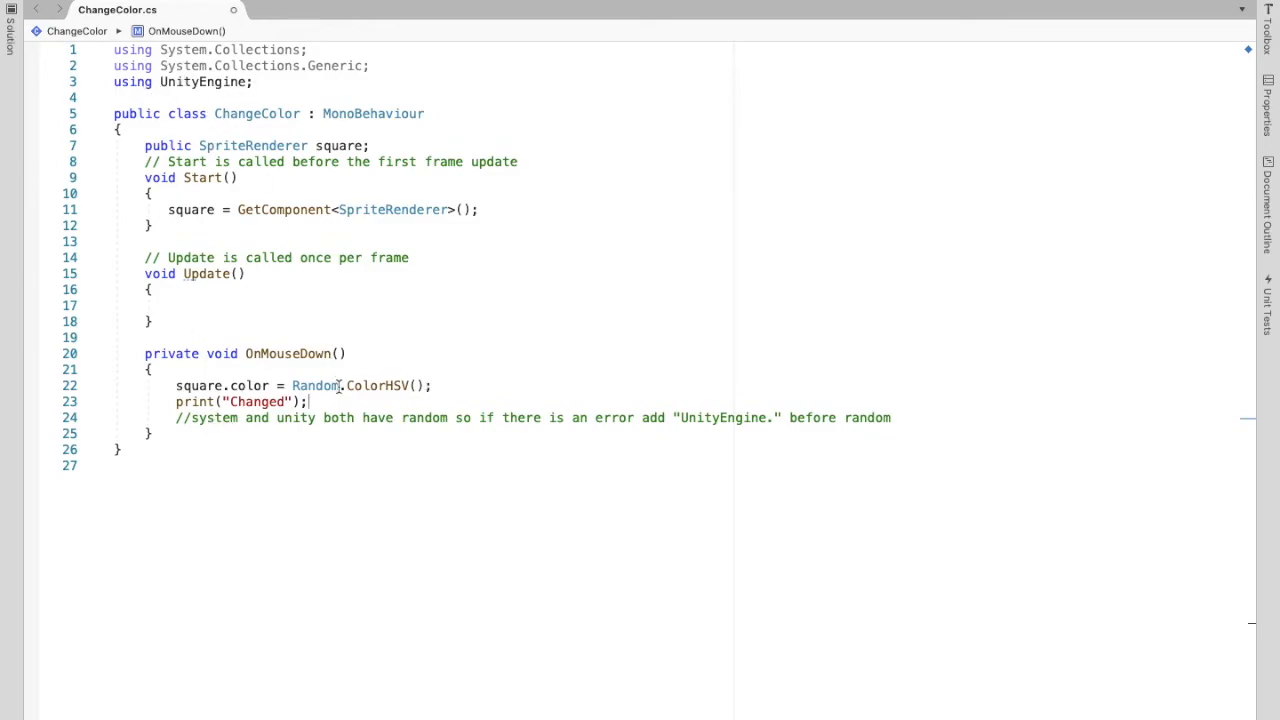
pyautogui.moveTo(465, 519)
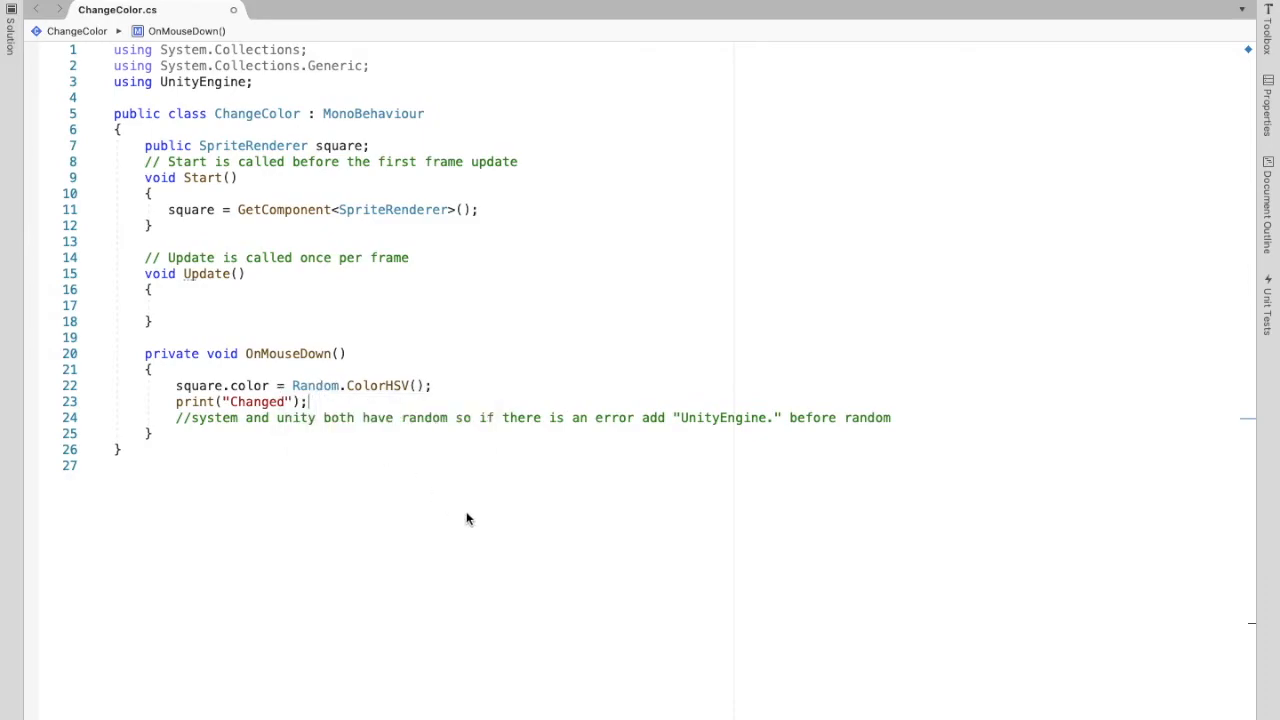
pyautogui.moveTo(703, 430)
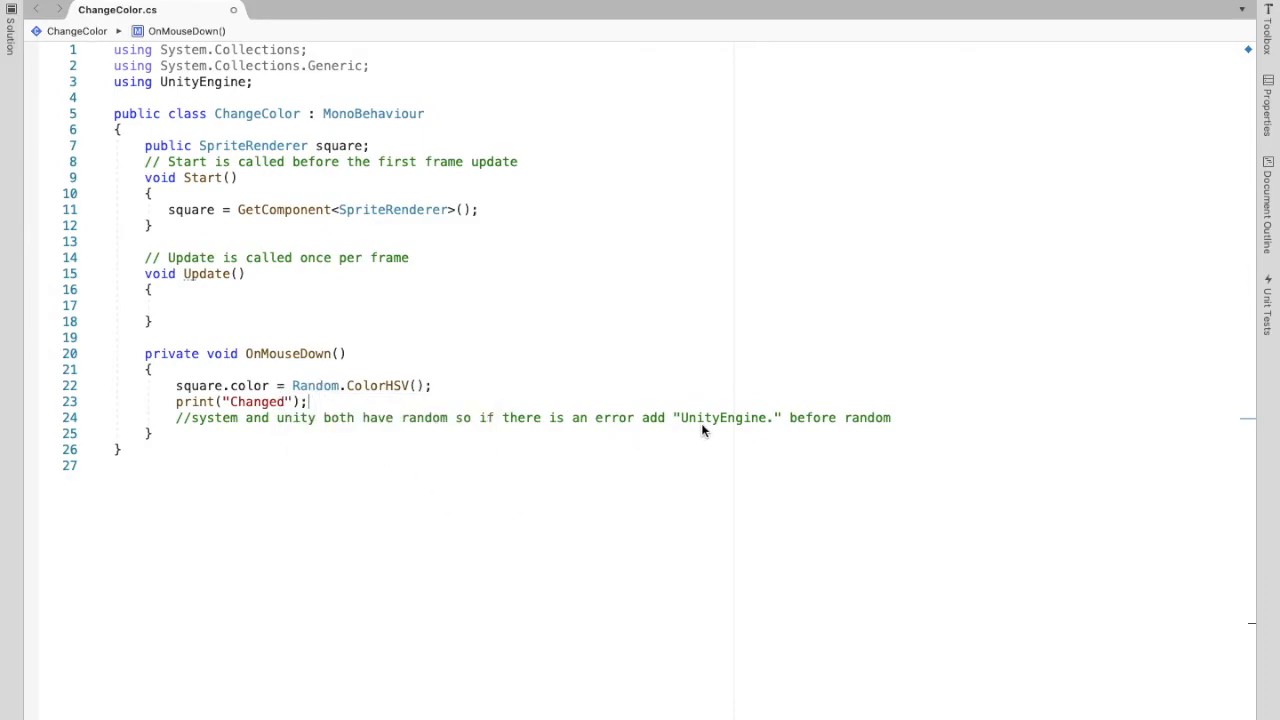
pyautogui.moveTo(315, 385)
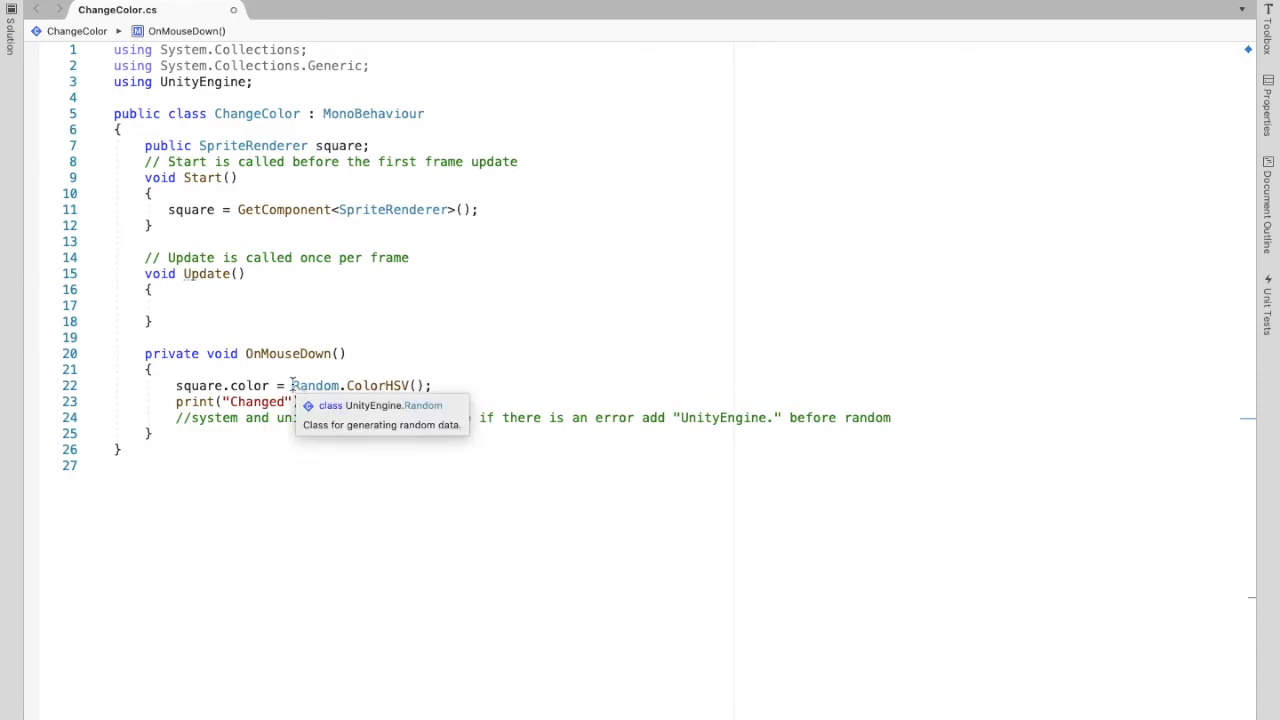
pyautogui.doubleClick(315, 385)
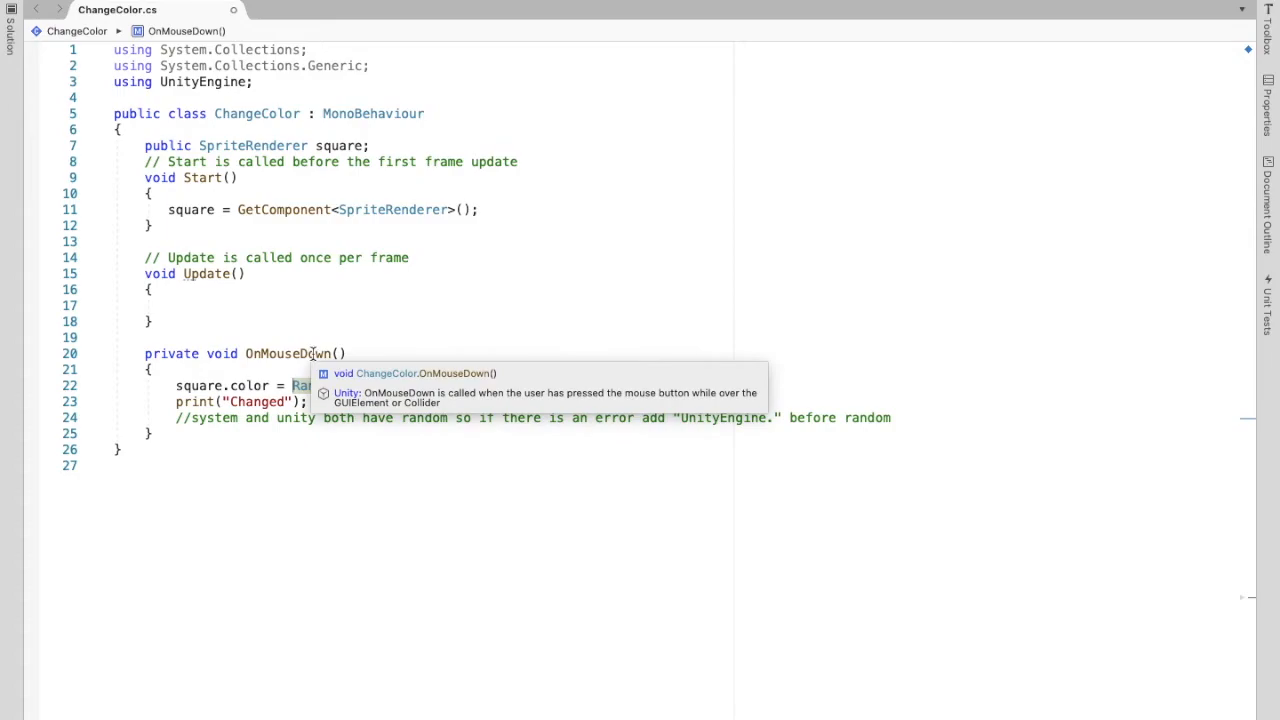
pyautogui.moveTo(413, 393)
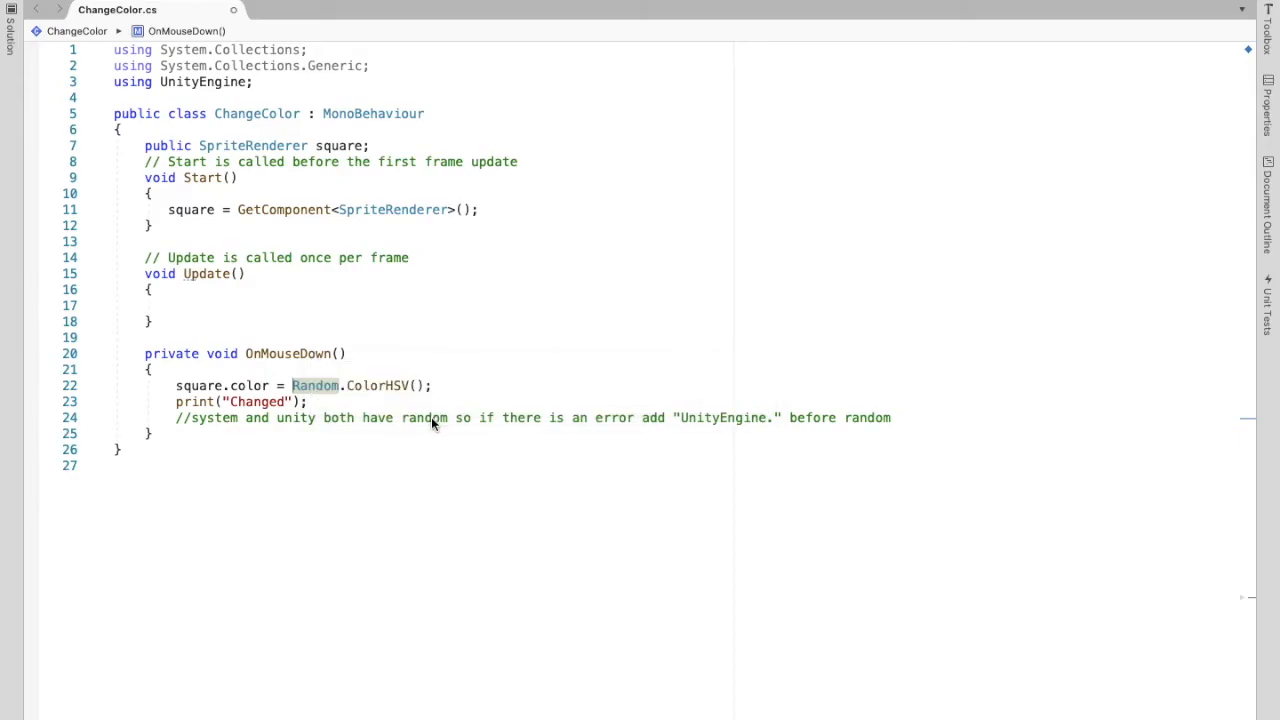
pyautogui.moveTo(417, 412)
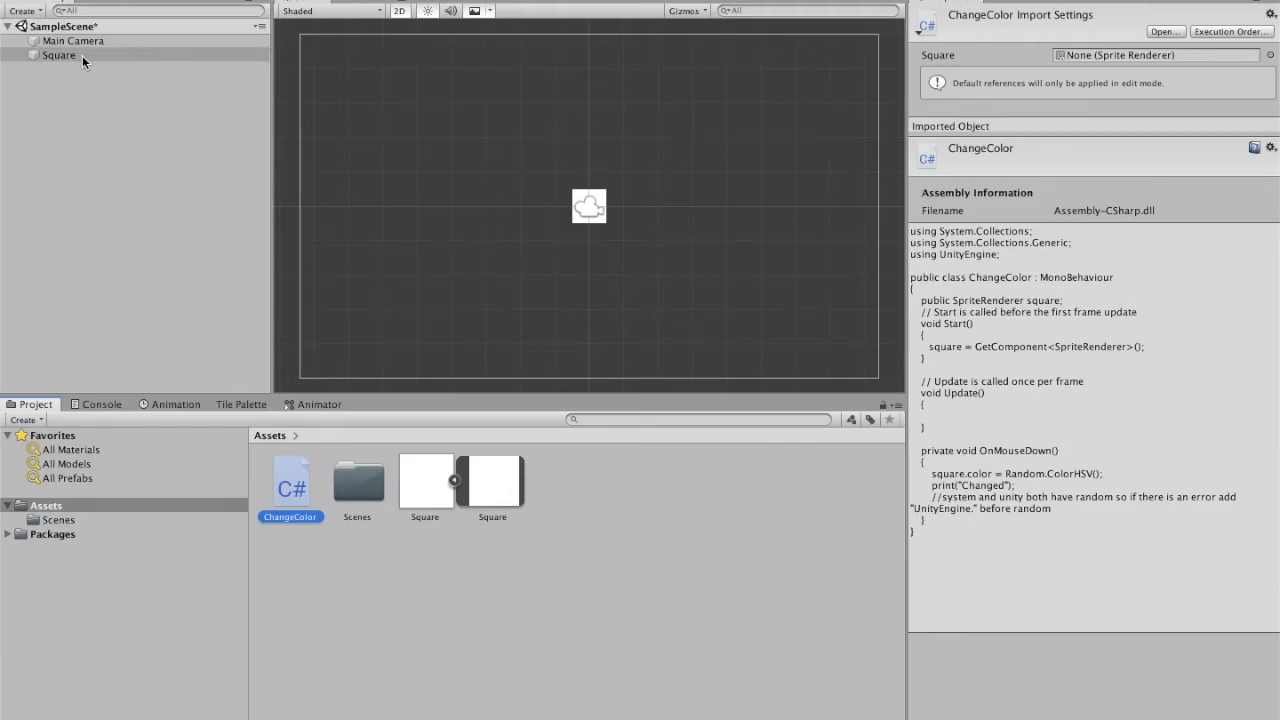
# Select Square and attach the ChangeColor script, leaving its Square field empty
pyautogui.click(58, 55)
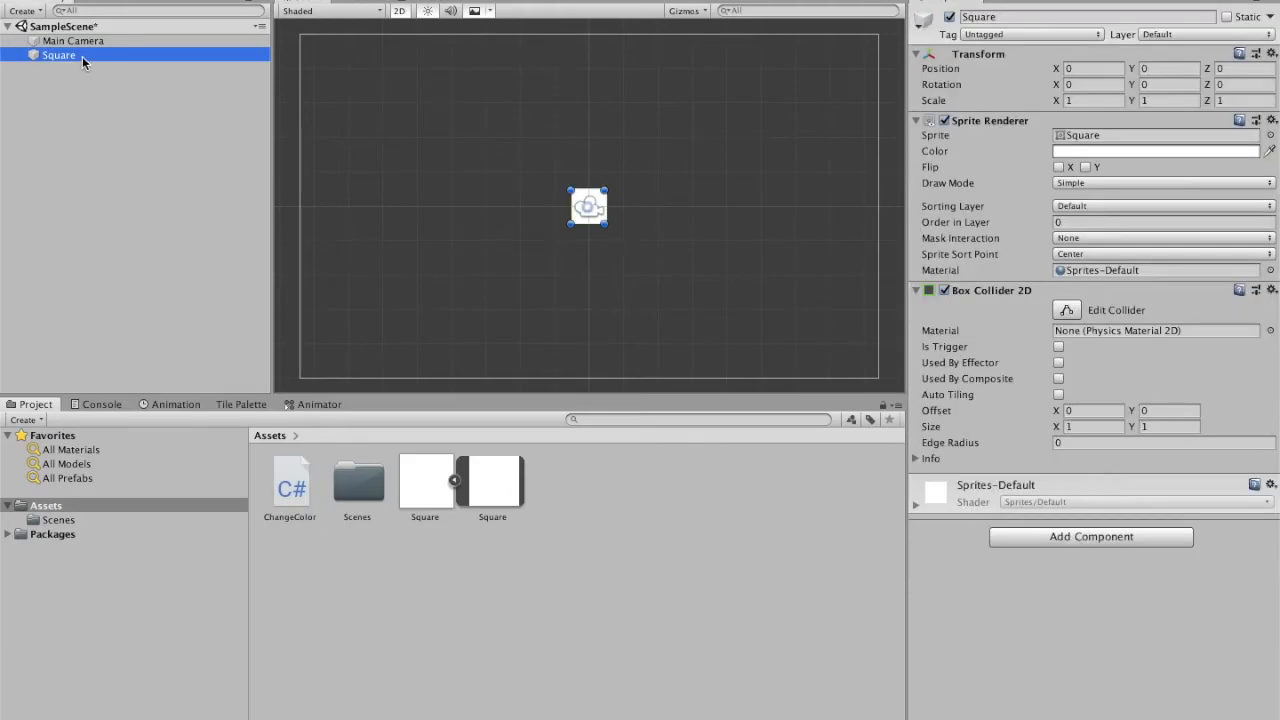
pyautogui.doubleClick(58, 55)
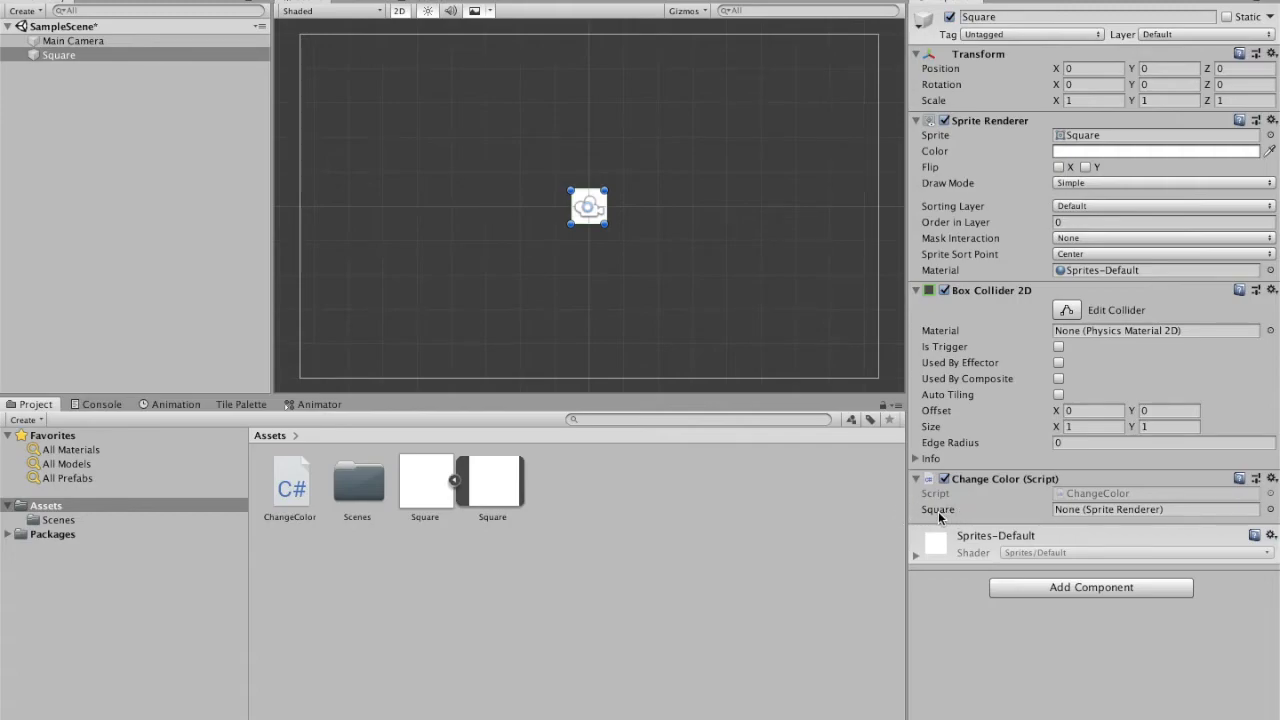
pyautogui.moveTo(948, 568)
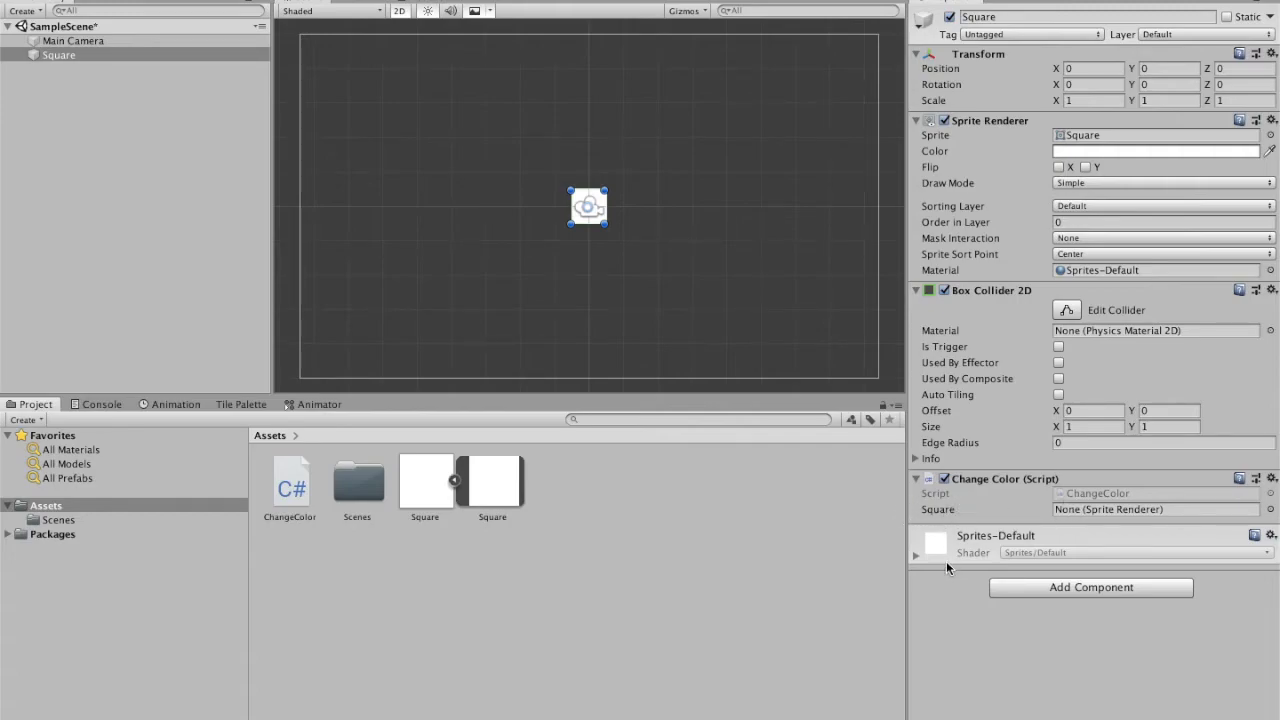
pyautogui.moveTo(950, 521)
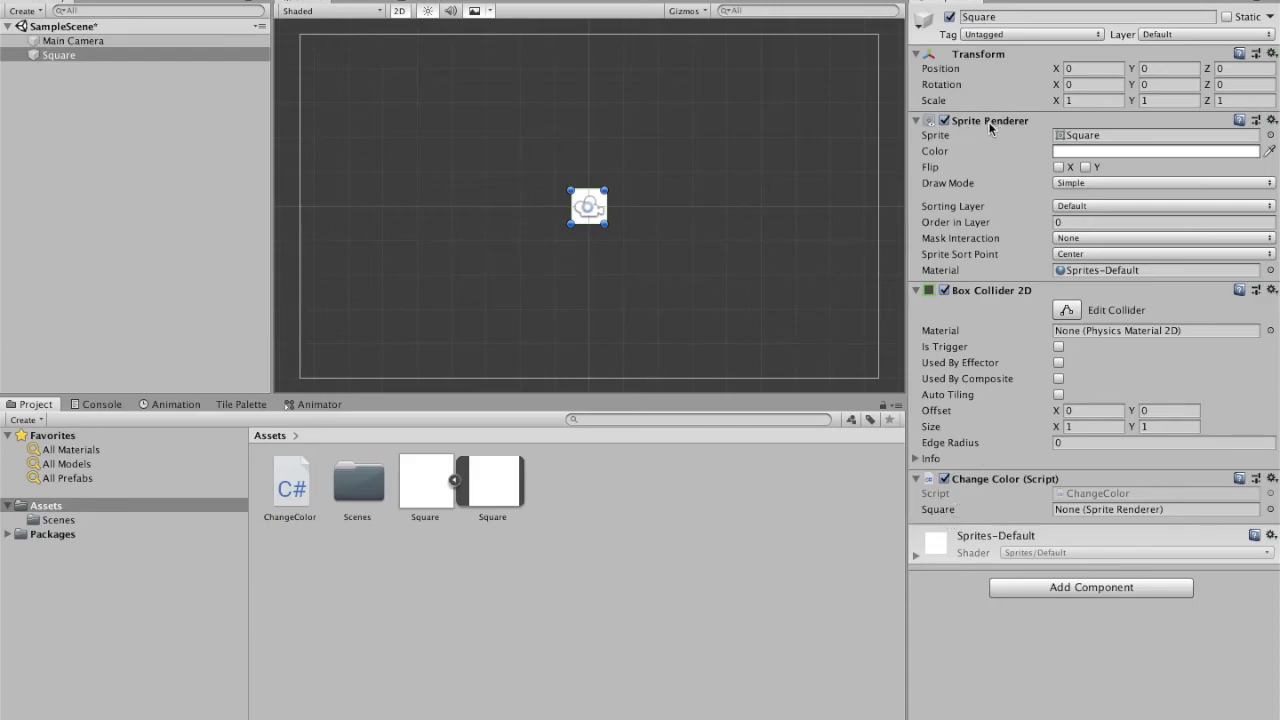
pyautogui.moveTo(990, 120)
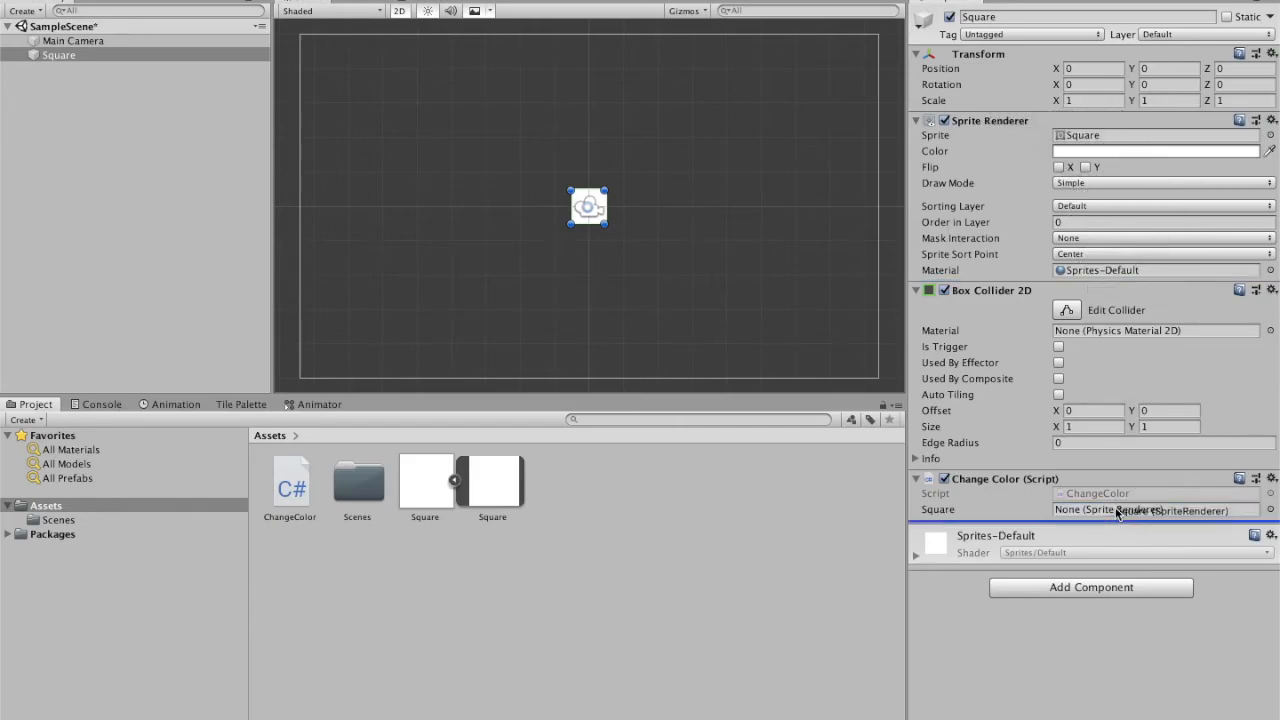
pyautogui.click(1270, 510)
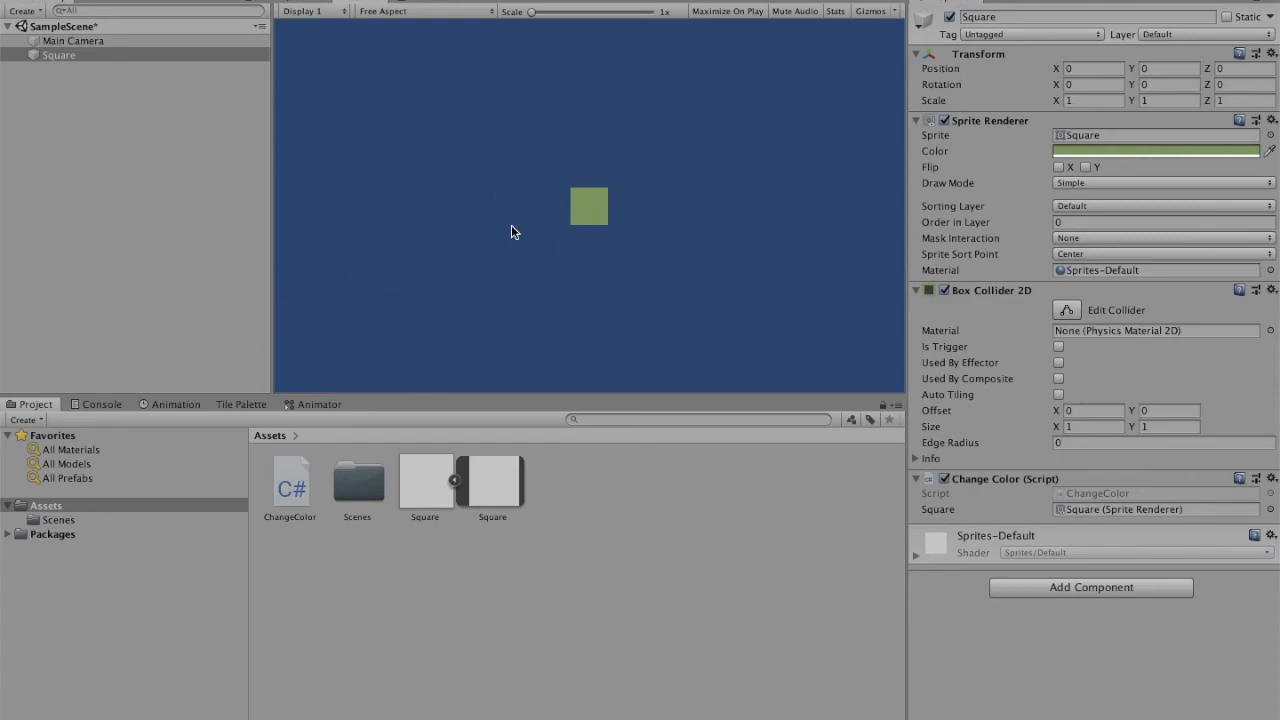
# In Play mode, click the square twice to recolour it and watch 'Changed' in the Console
pyautogui.click(101, 404)
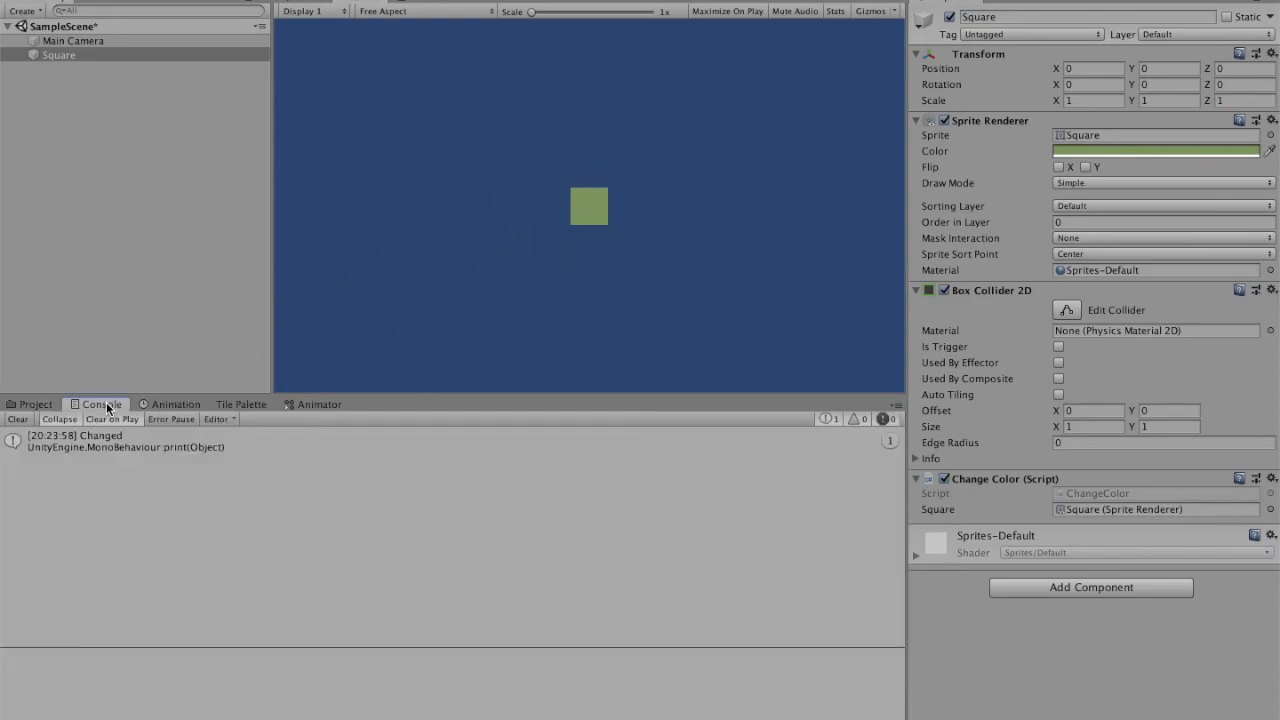
pyautogui.moveTo(585, 195)
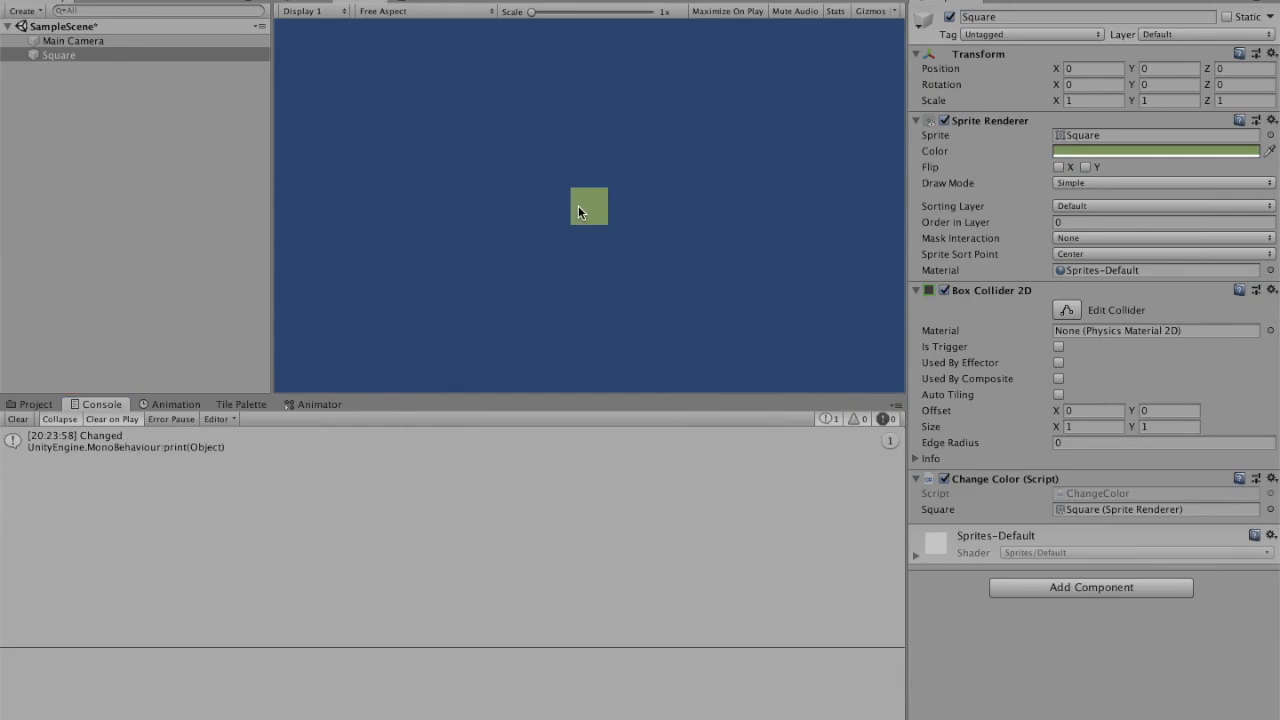
pyautogui.click(588, 207)
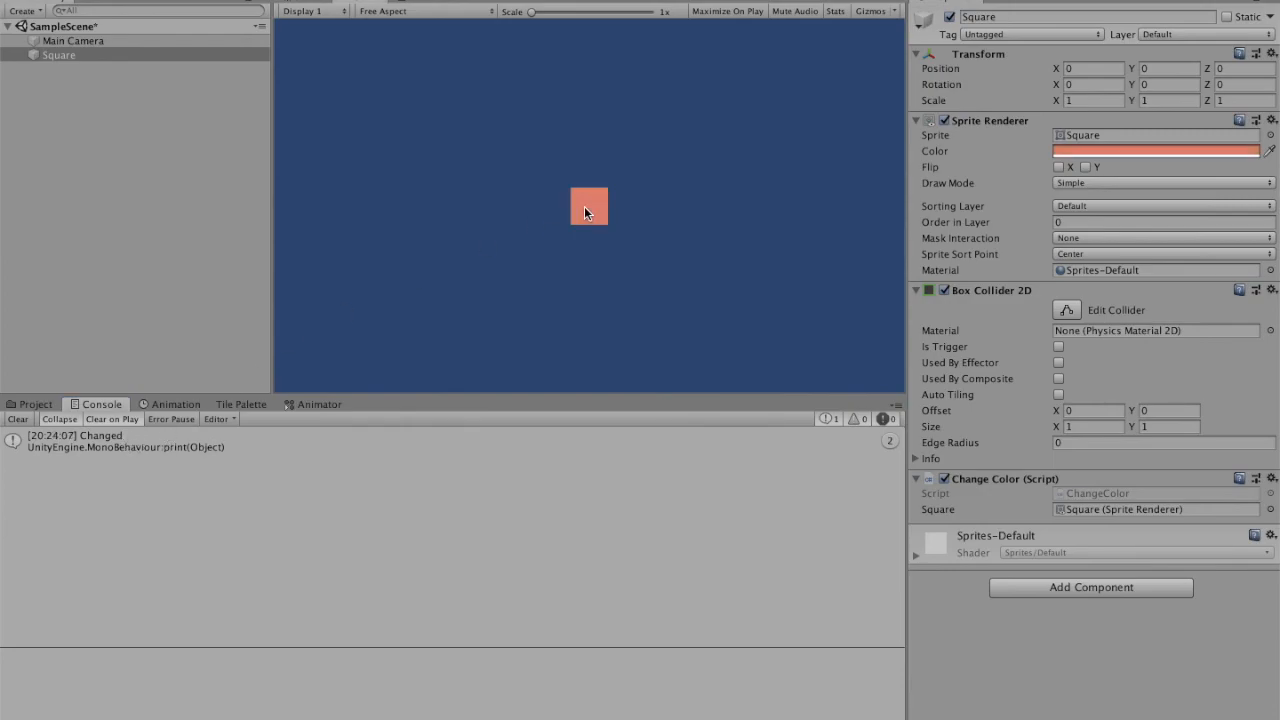
pyautogui.click(589, 207)
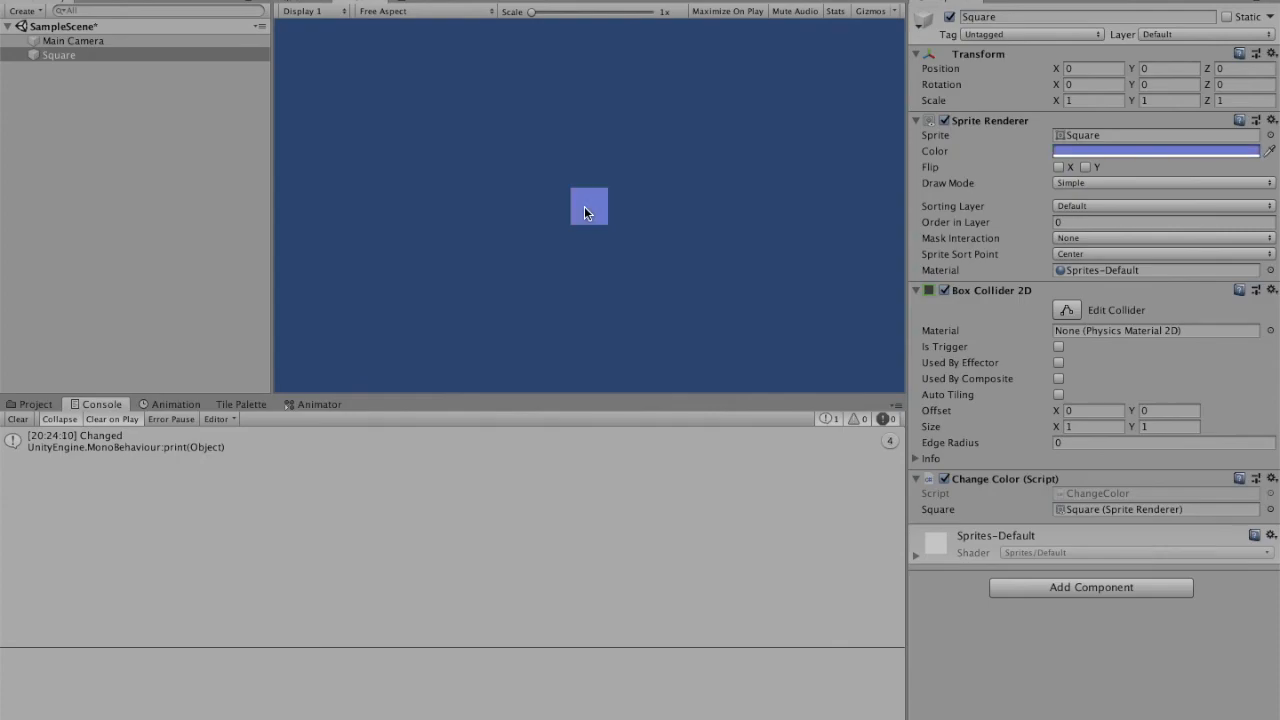